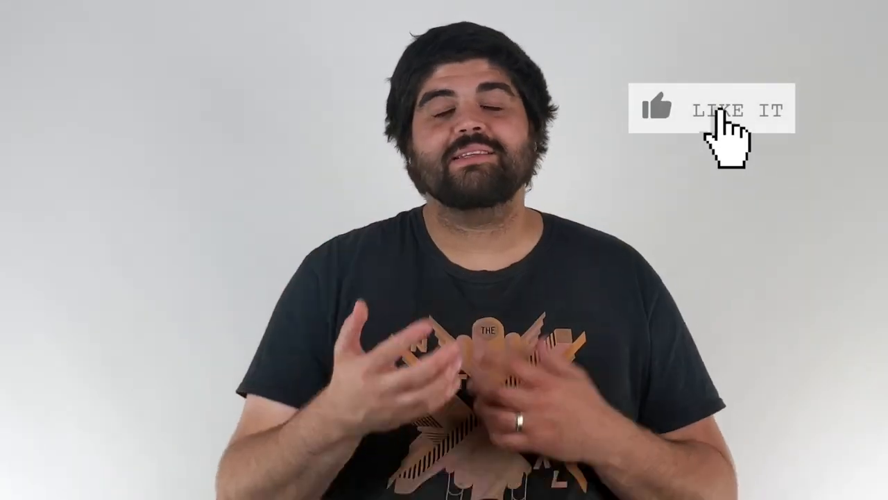
# Go to the Unity Hub page from the search results and download the Unity Hub installer.
pyautogui.click(710, 110)
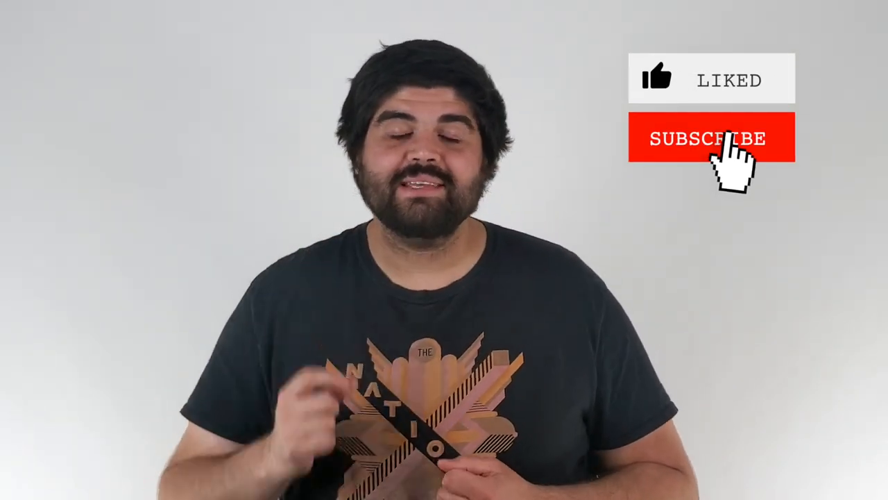
pyautogui.click(711, 138)
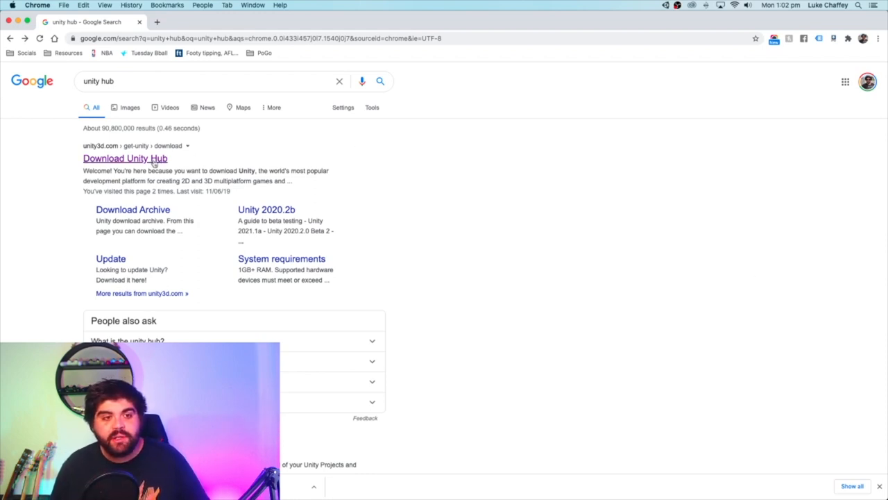
pyautogui.click(125, 158)
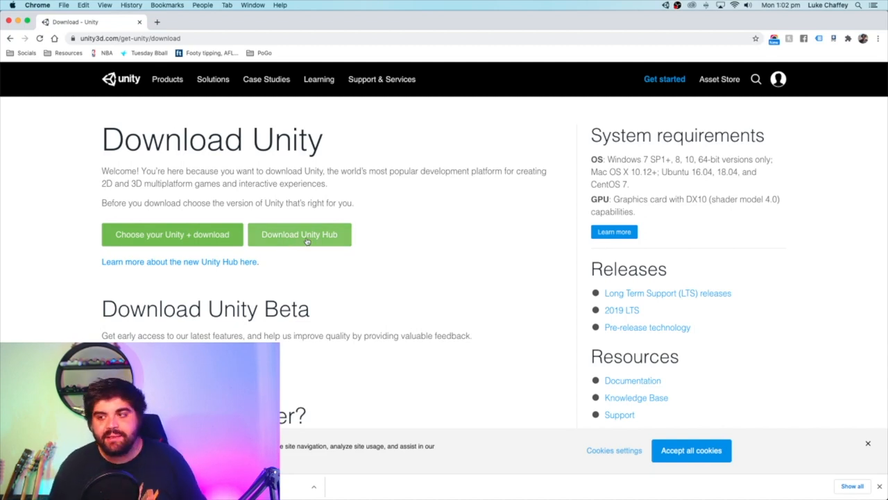
pyautogui.click(299, 234)
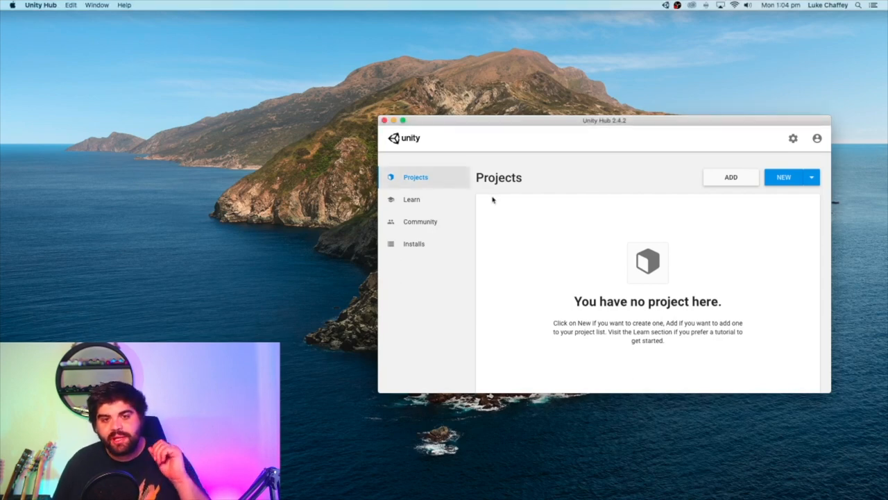
pyautogui.moveTo(489, 200)
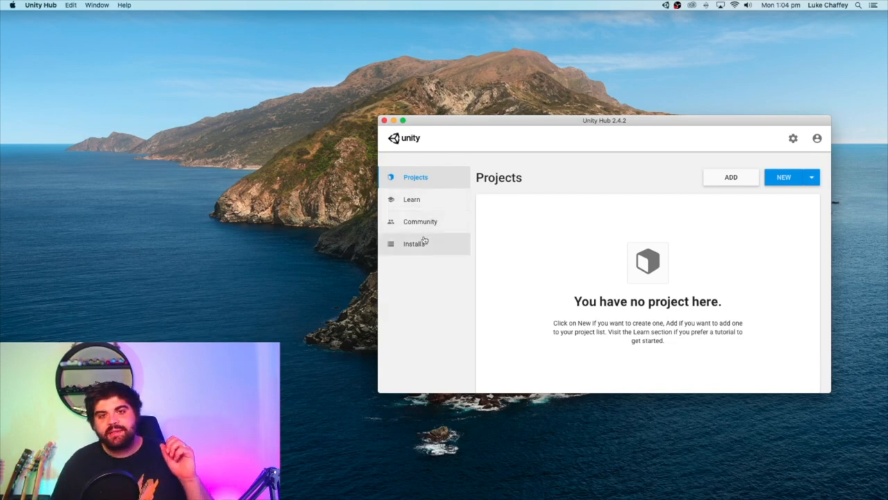
# Open the Installs list and start adding Unity version 2020.1.12f1.
pyautogui.click(415, 244)
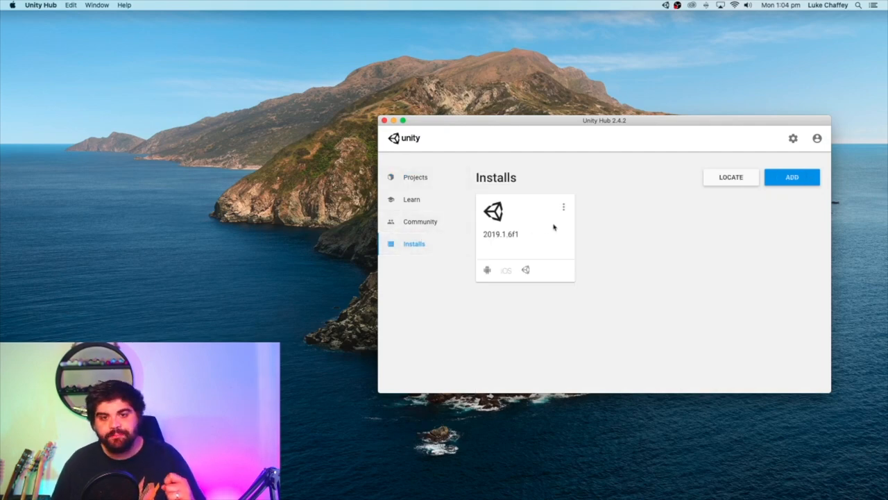
pyautogui.click(791, 177)
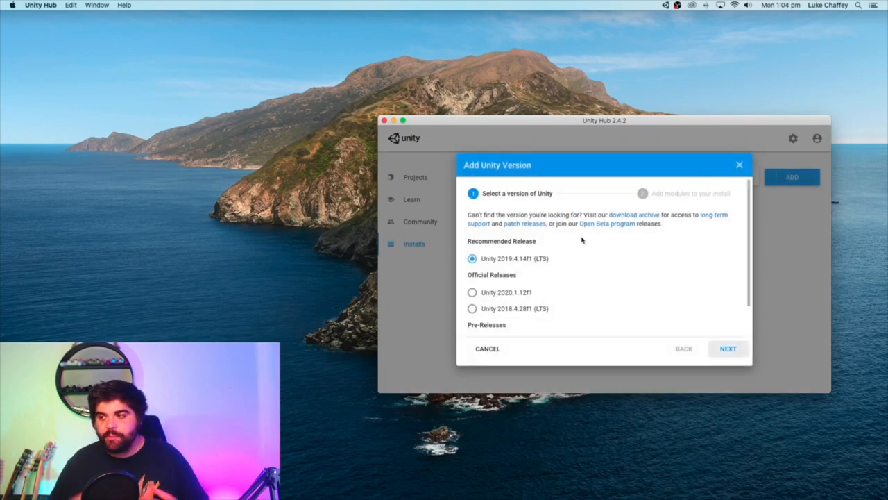
pyautogui.moveTo(562, 250)
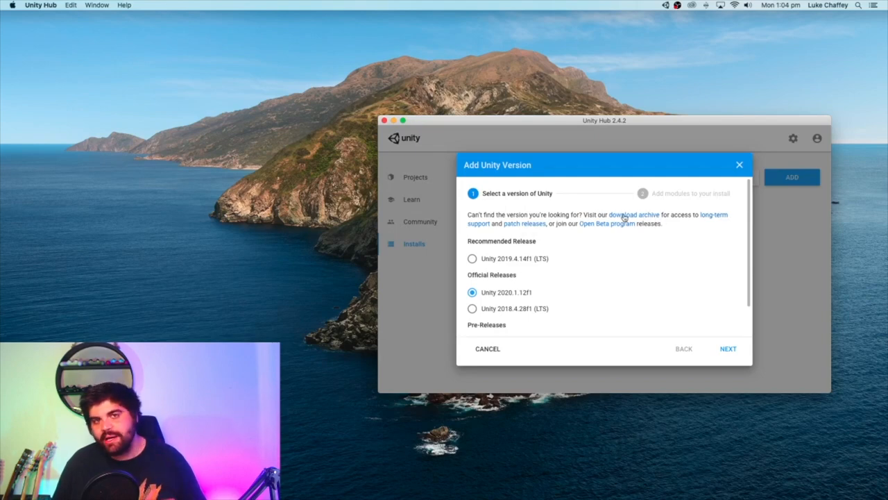
pyautogui.moveTo(621, 217)
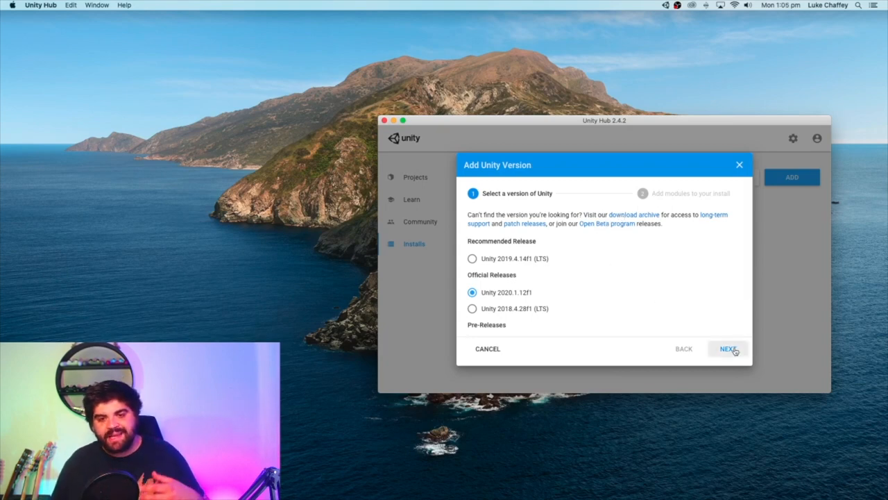
# Add Android Build Support, iOS Build Support and Documentation modules, then begin installing.
pyautogui.click(727, 349)
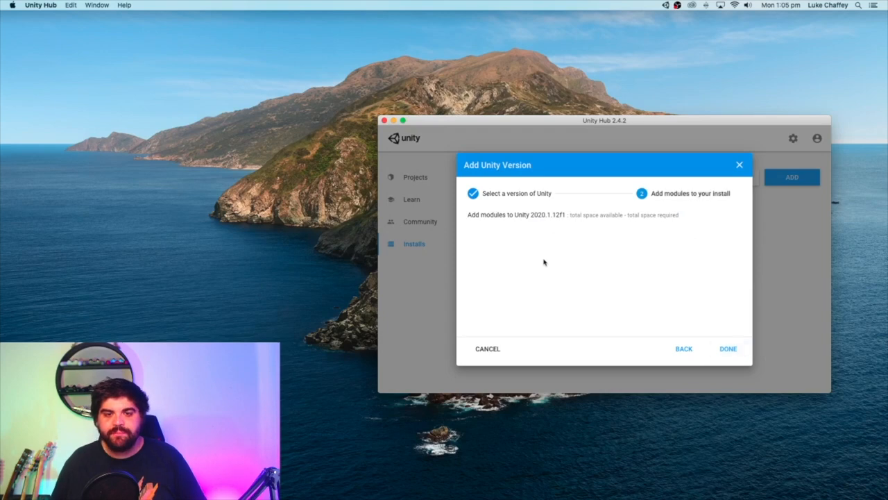
pyautogui.moveTo(540, 228)
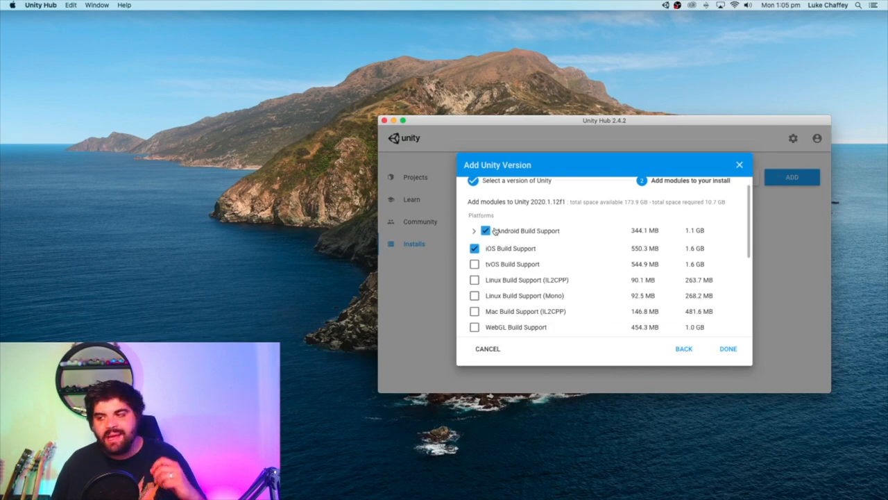
pyautogui.scroll(-3)
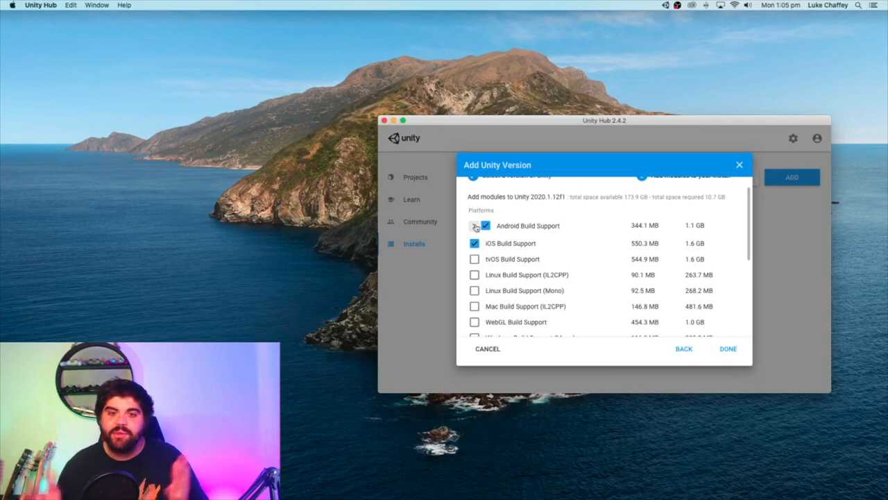
pyautogui.scroll(-3)
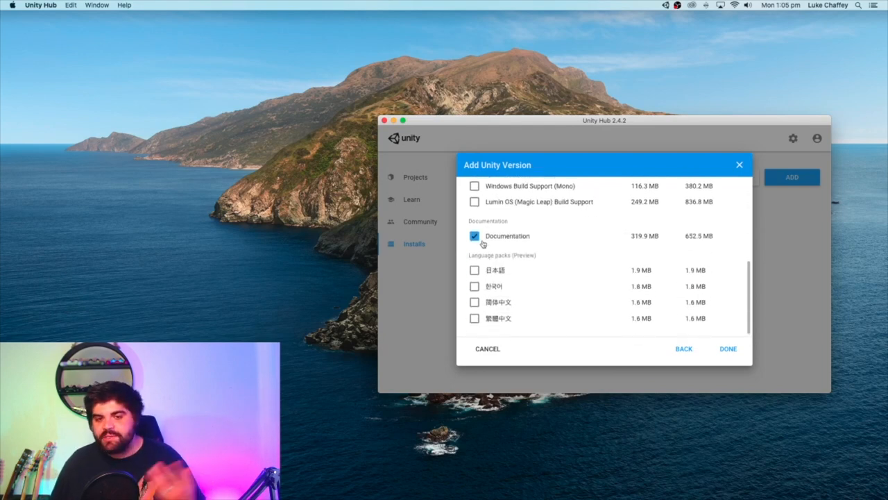
pyautogui.moveTo(553, 240)
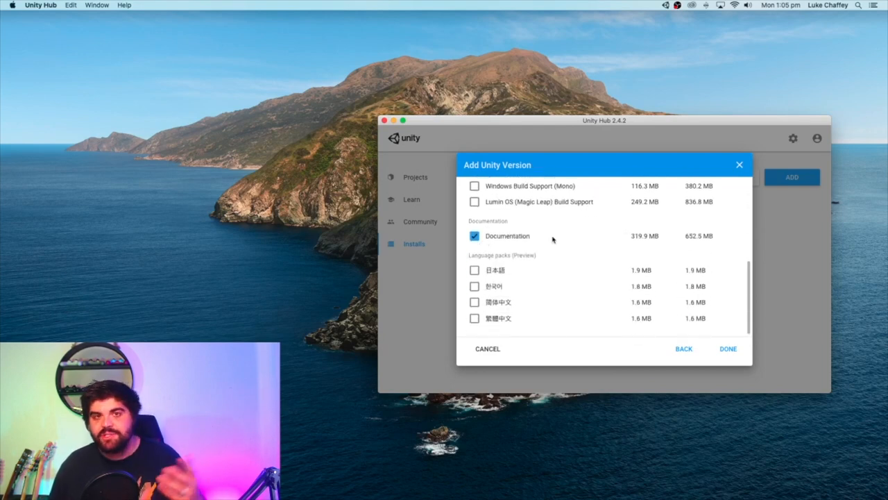
pyautogui.click(727, 349)
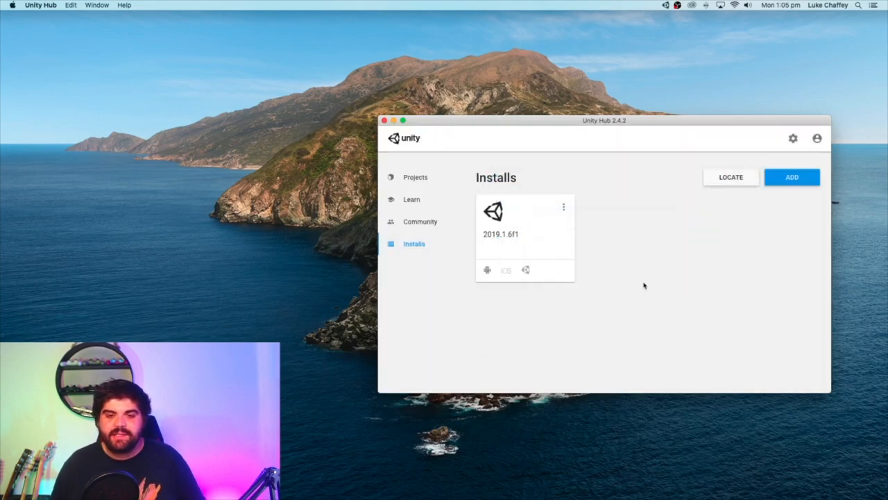
pyautogui.moveTo(628, 273)
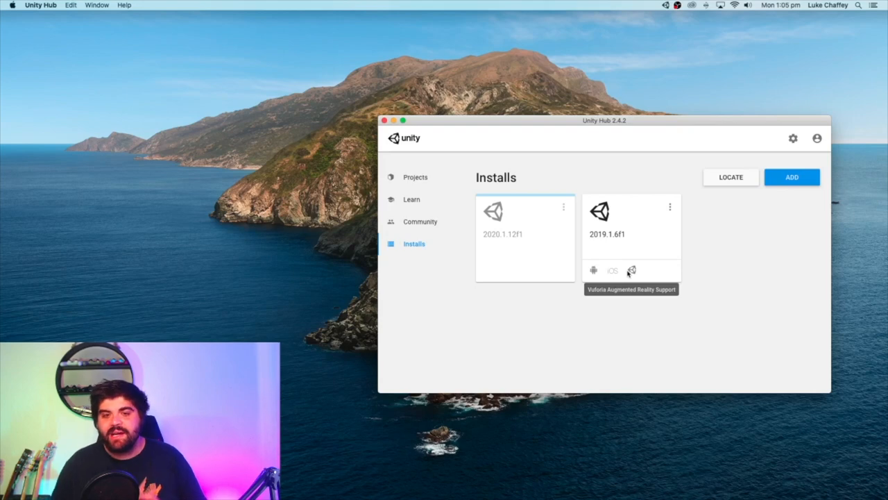
pyautogui.moveTo(523, 318)
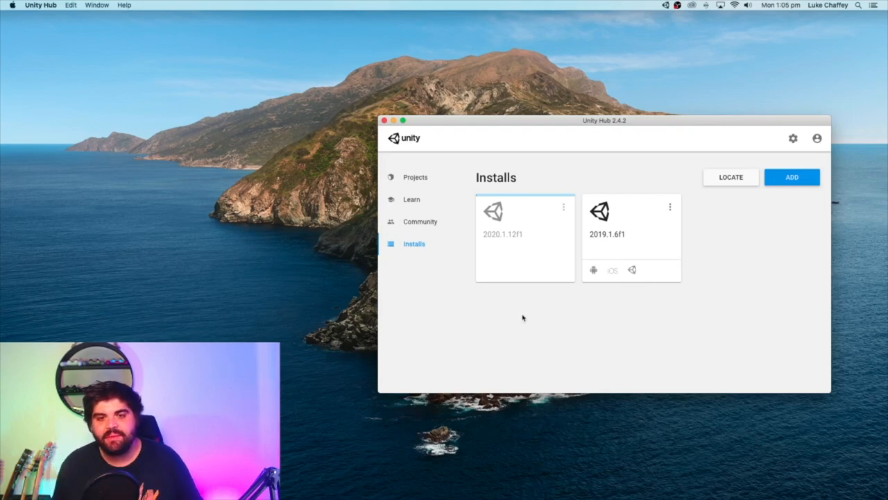
pyautogui.moveTo(540, 267)
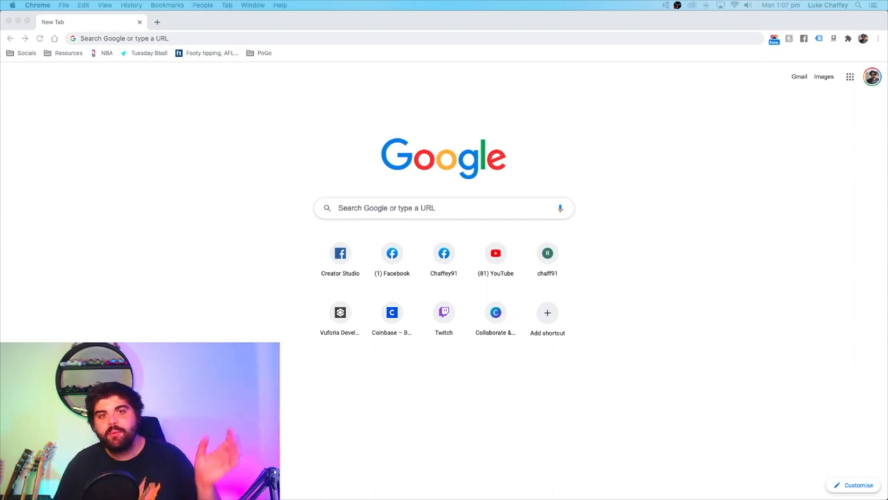
# Search the web for 'vuforia developer' and open the Vuforia Developer Portal.
pyautogui.click(201, 38)
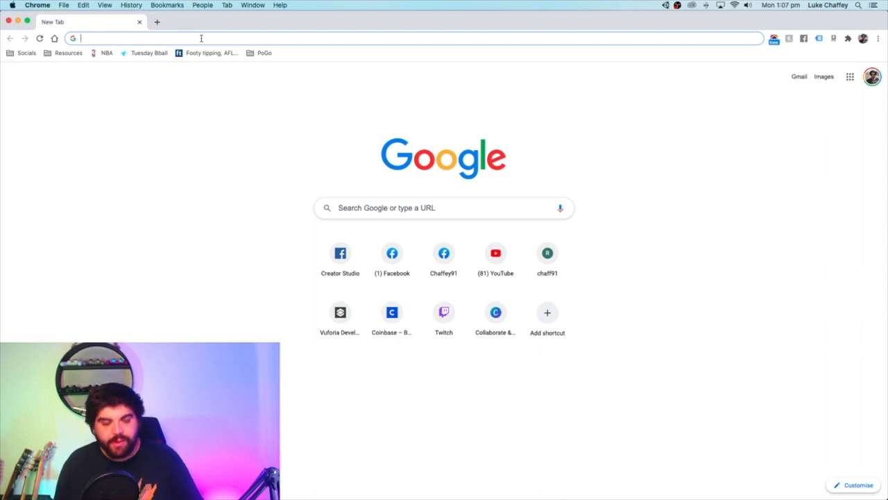
pyautogui.write('vuforia.com')
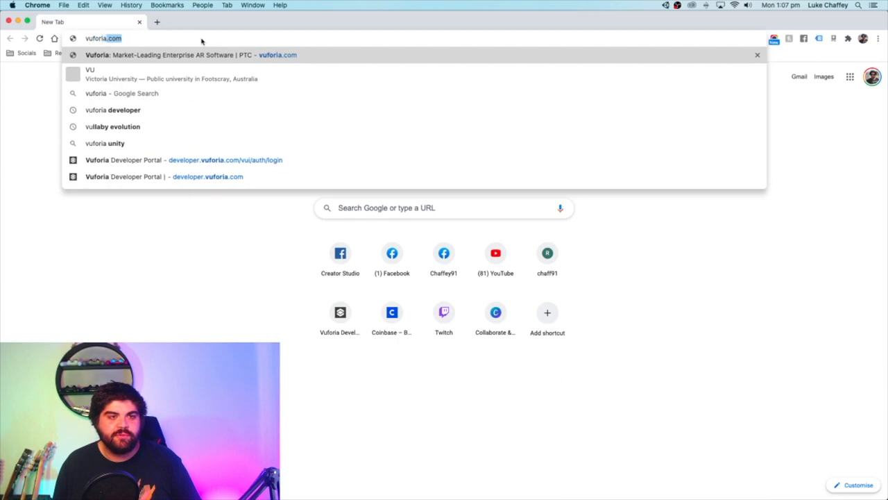
pyautogui.click(112, 109)
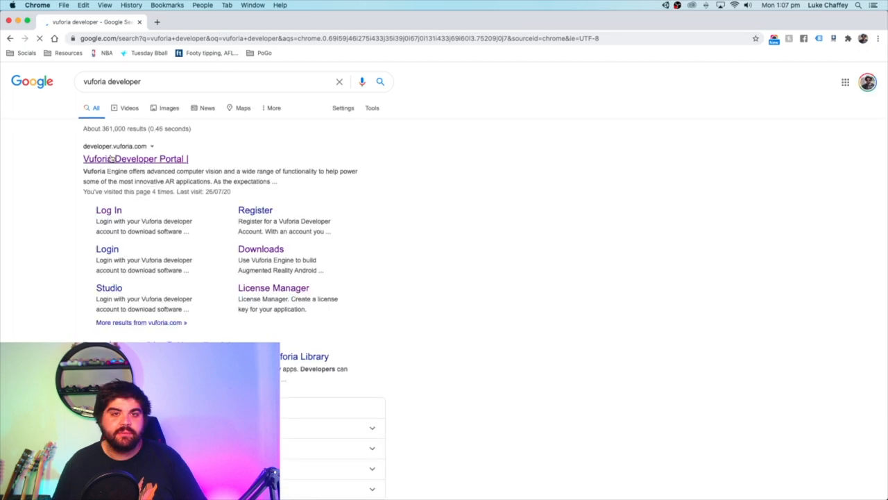
pyautogui.click(136, 158)
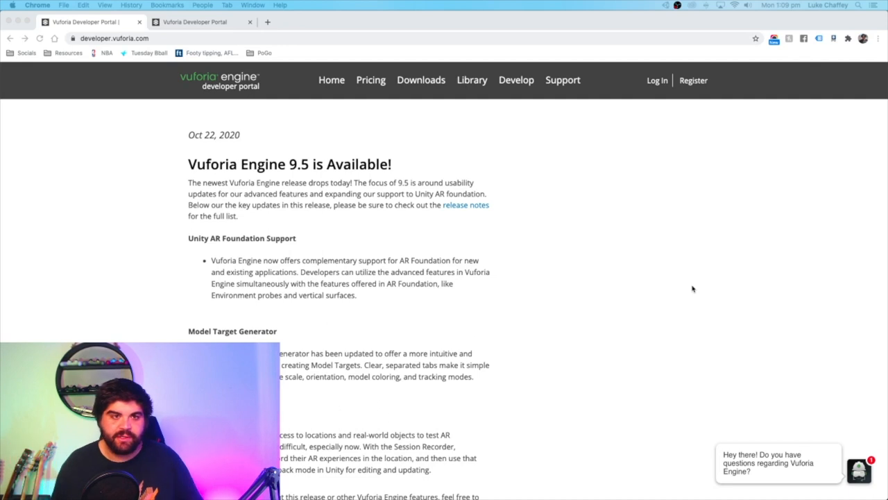
pyautogui.moveTo(376, 227)
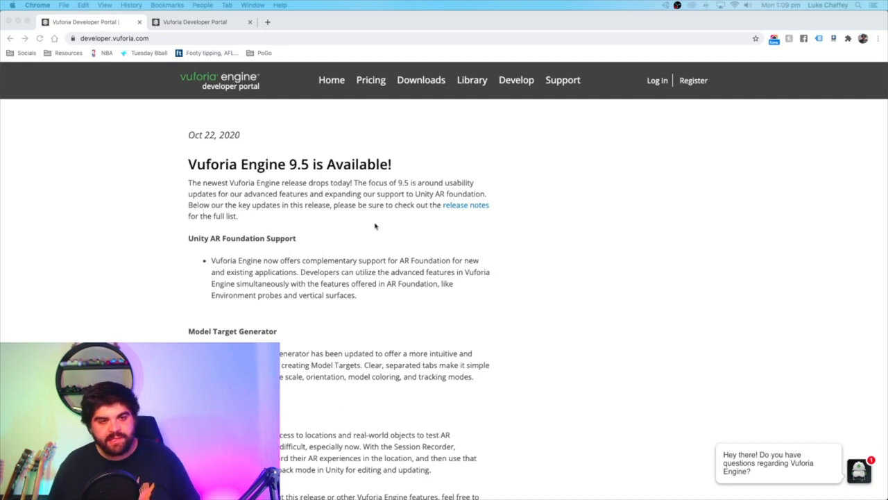
pyautogui.moveTo(517, 182)
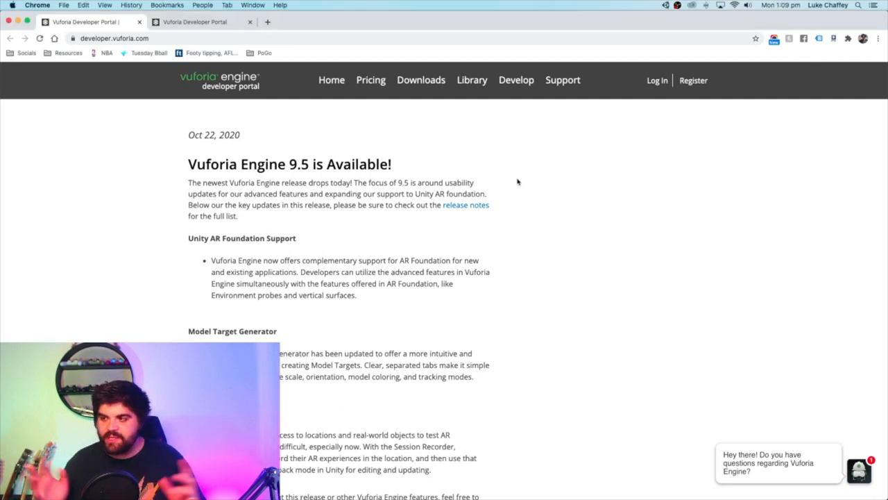
pyautogui.moveTo(438, 137)
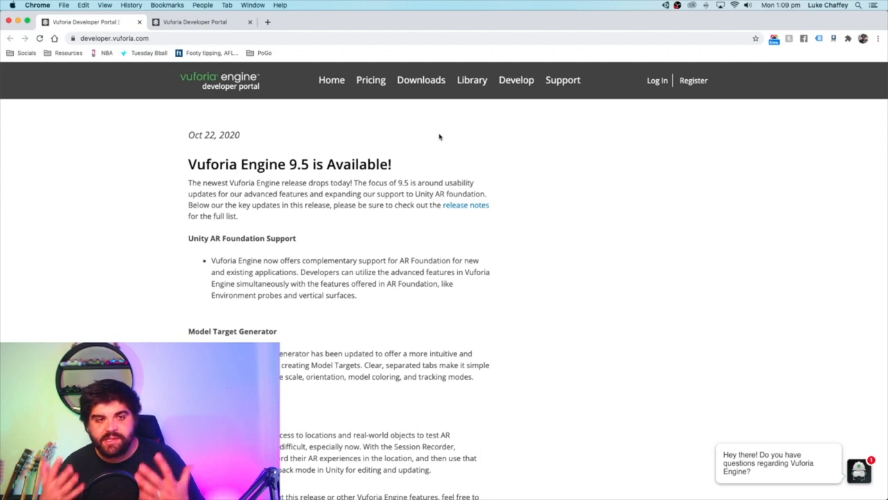
pyautogui.moveTo(328, 104)
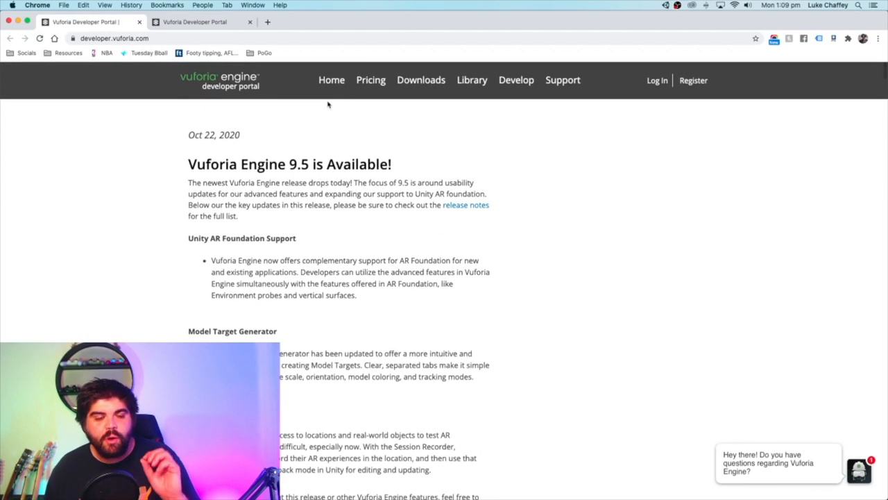
pyautogui.moveTo(642, 83)
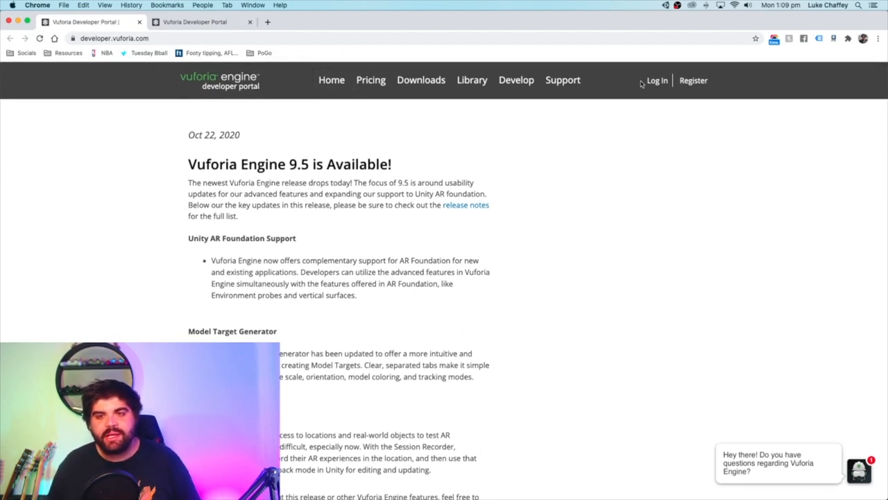
# Sign in to the Vuforia Developer Portal with an existing developer account.
pyautogui.click(693, 80)
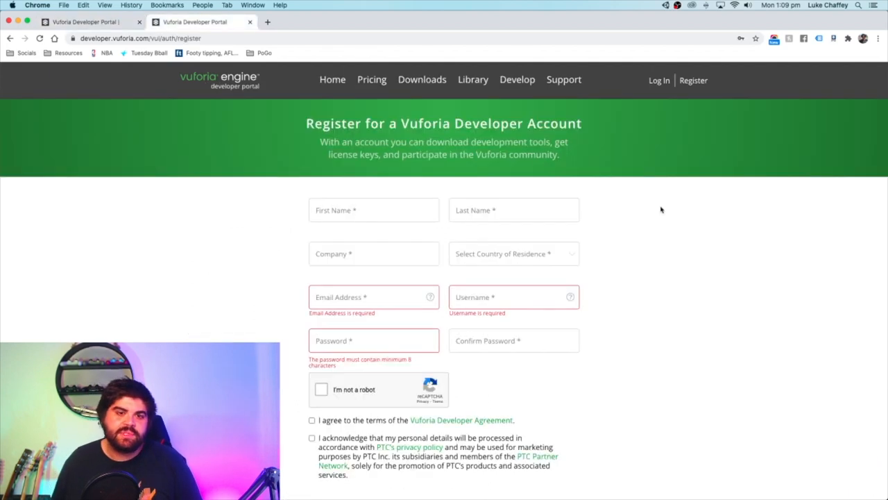
pyautogui.click(374, 209)
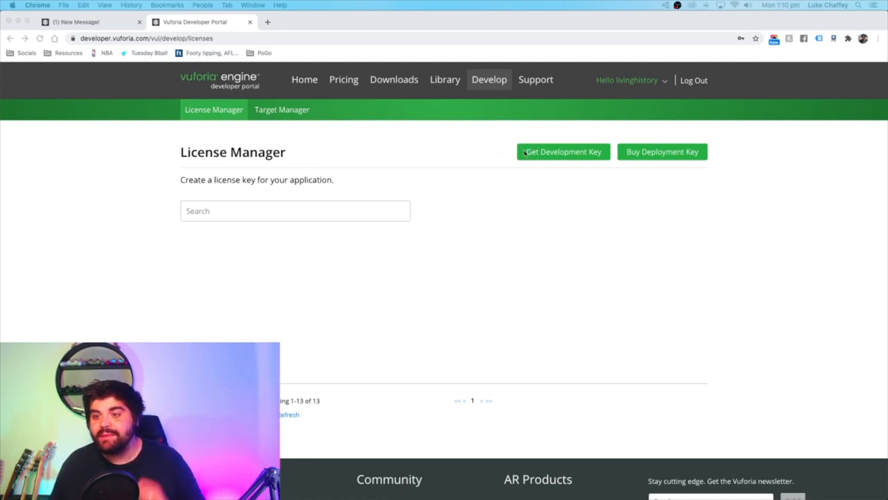
# Create a free development license named 'YTExample' and accept the Developer Agreement.
pyautogui.click(563, 151)
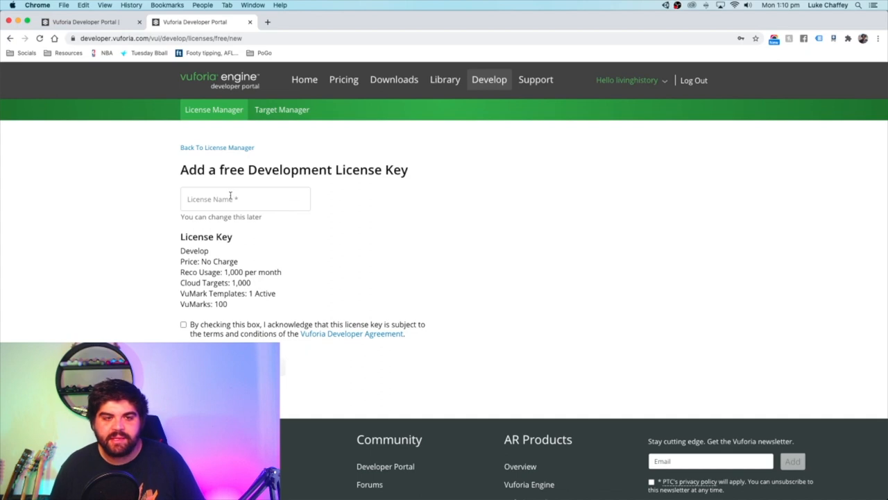
pyautogui.click(244, 199)
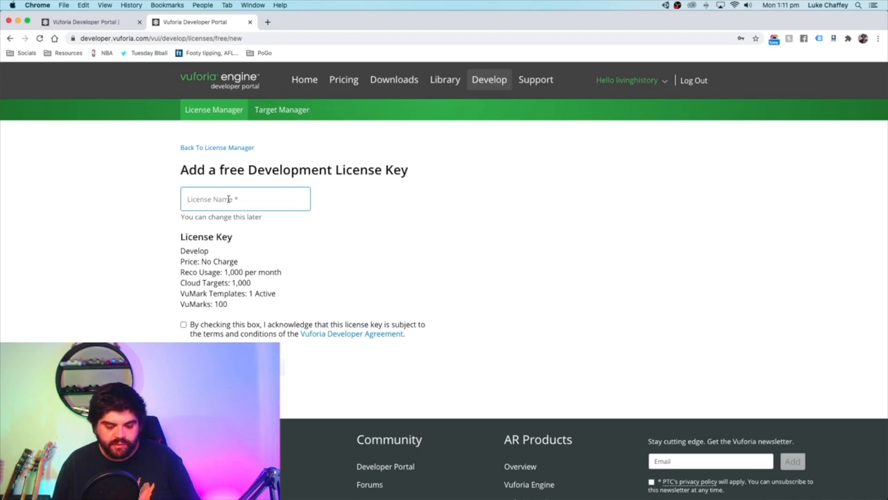
pyautogui.write('YTExamp')
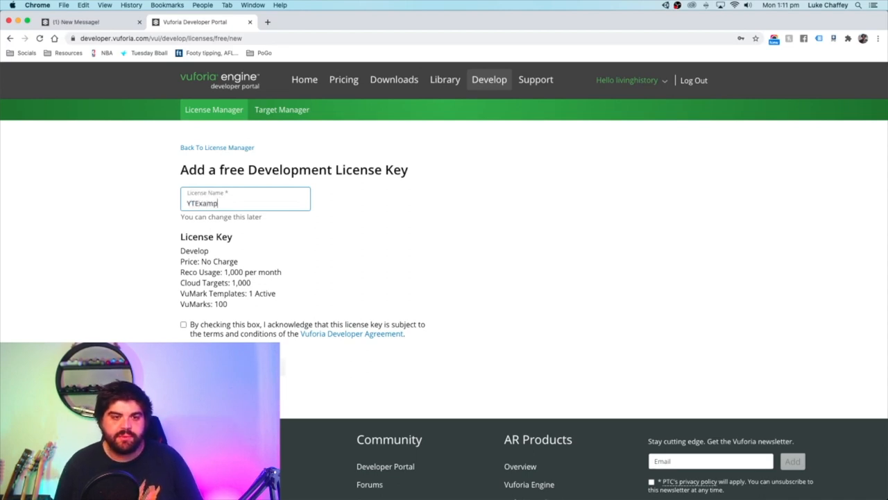
pyautogui.write('le')
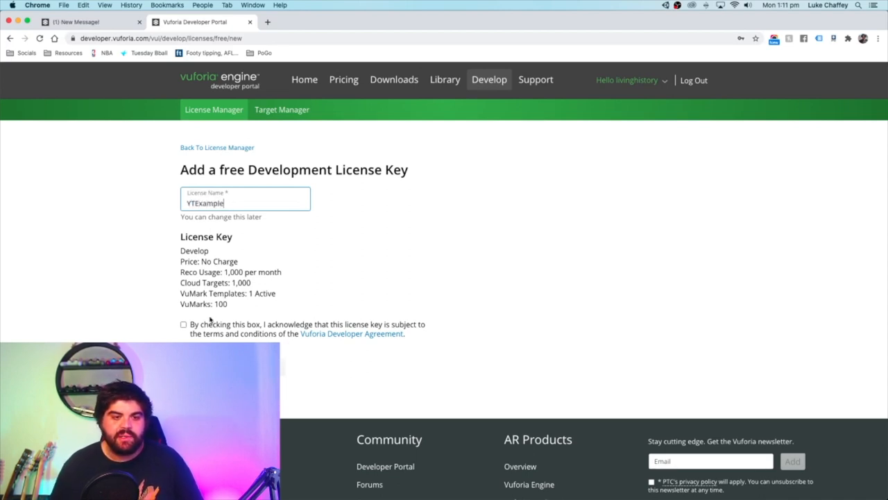
pyautogui.click(184, 324)
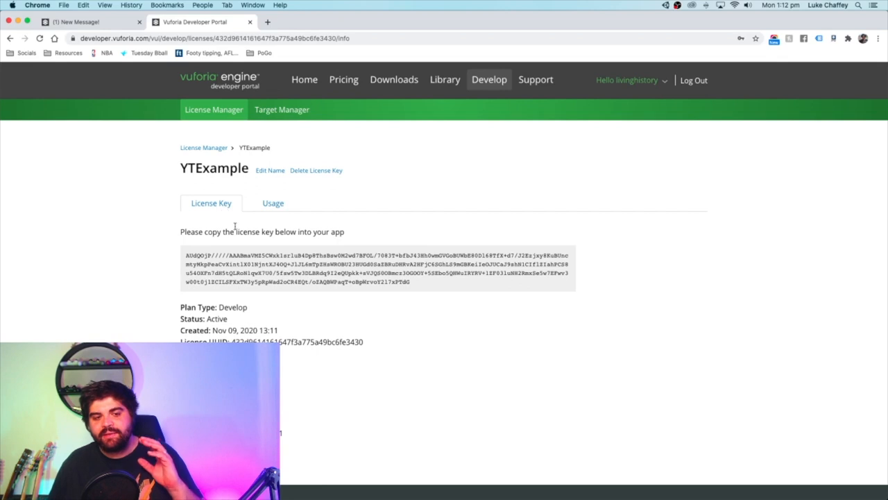
pyautogui.scroll(-3)
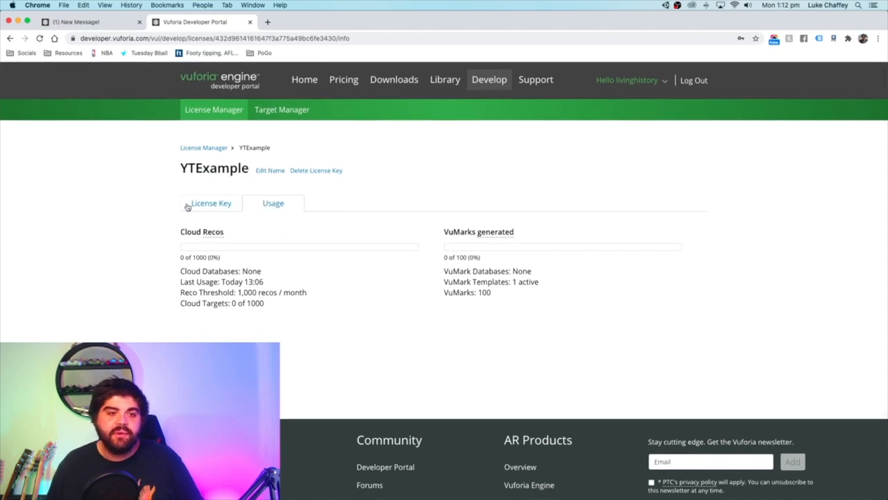
pyautogui.click(211, 203)
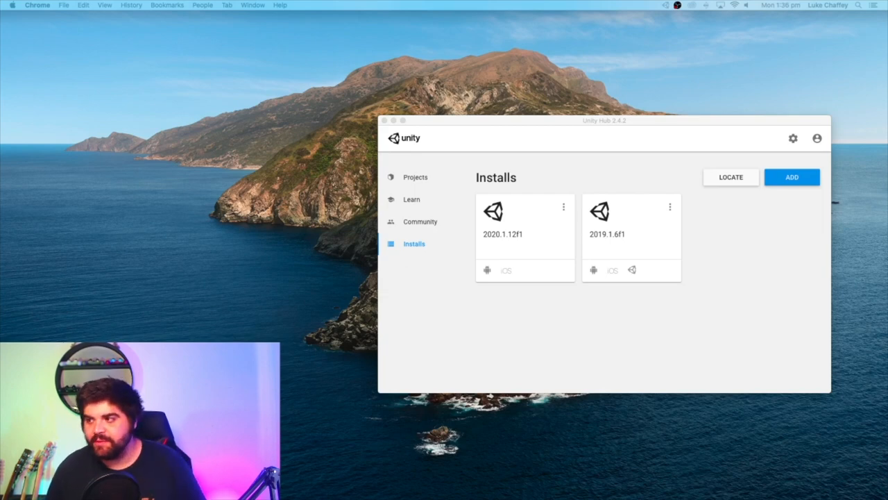
pyautogui.moveTo(512, 245)
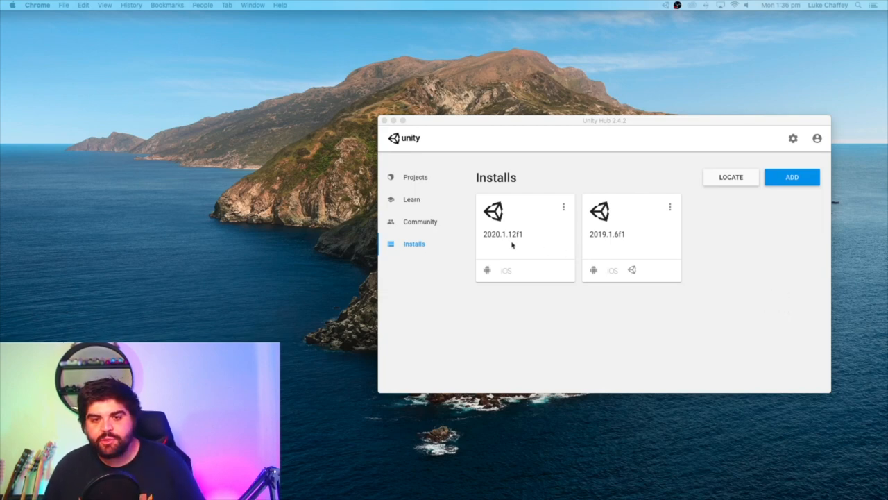
pyautogui.moveTo(430, 182)
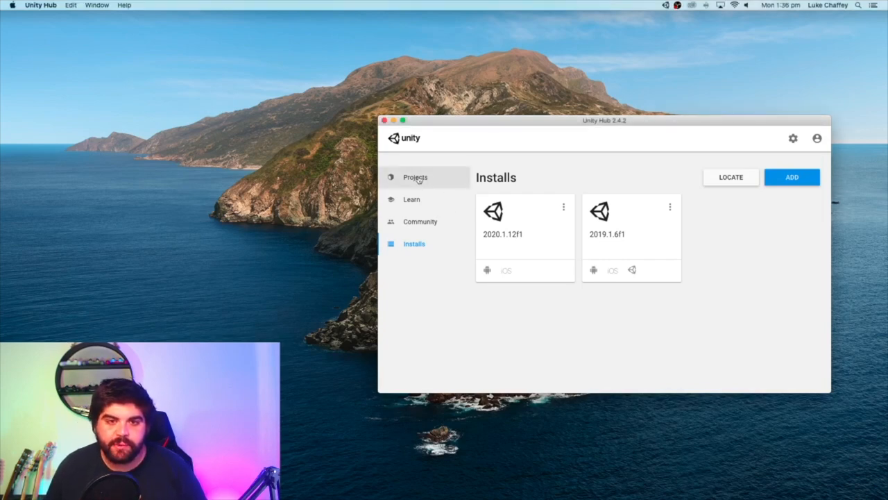
# Show the Unity Hub projects list and start a new Unity 2020.1.12f1 project.
pyautogui.click(415, 177)
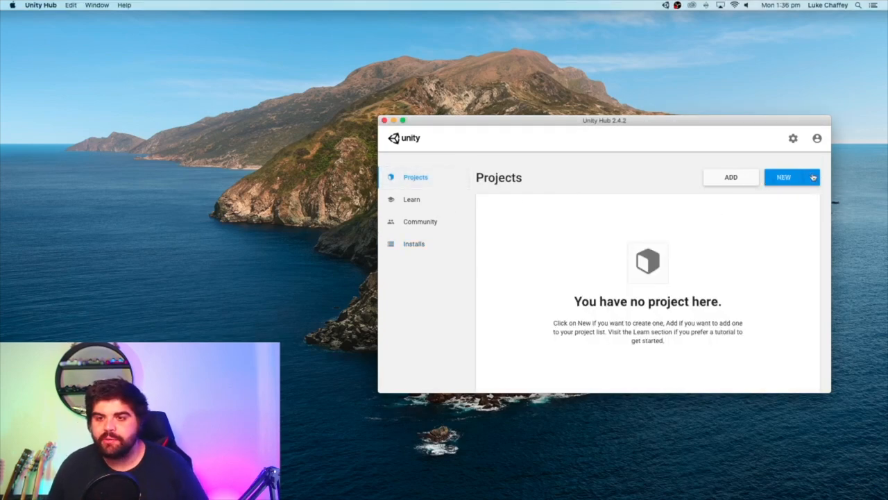
pyautogui.click(813, 177)
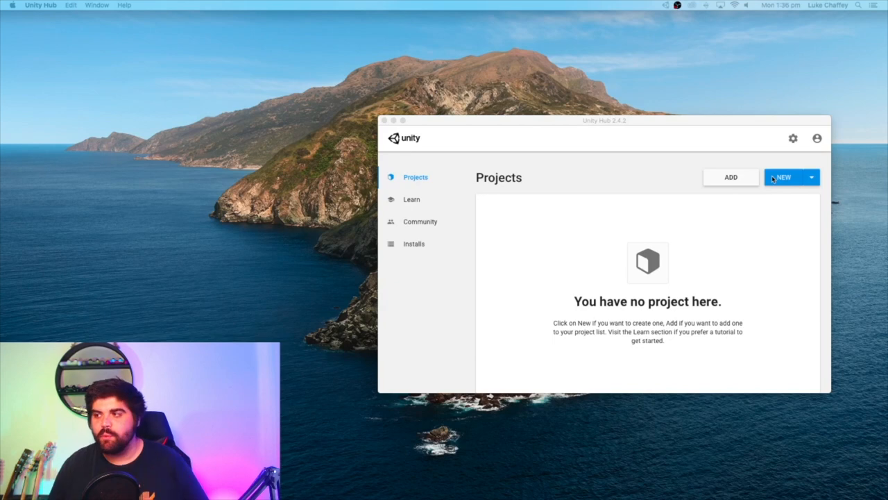
pyautogui.click(783, 177)
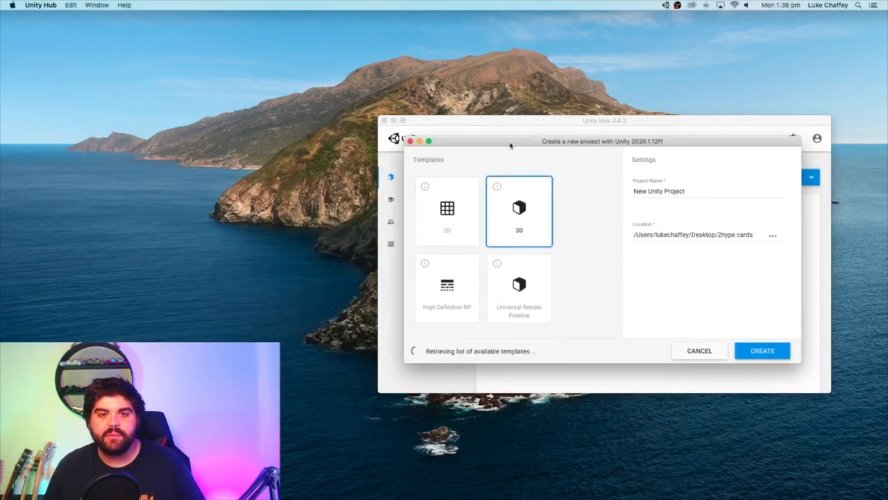
# Name the 3D project 'YT Example' and create it.
pyautogui.click(446, 211)
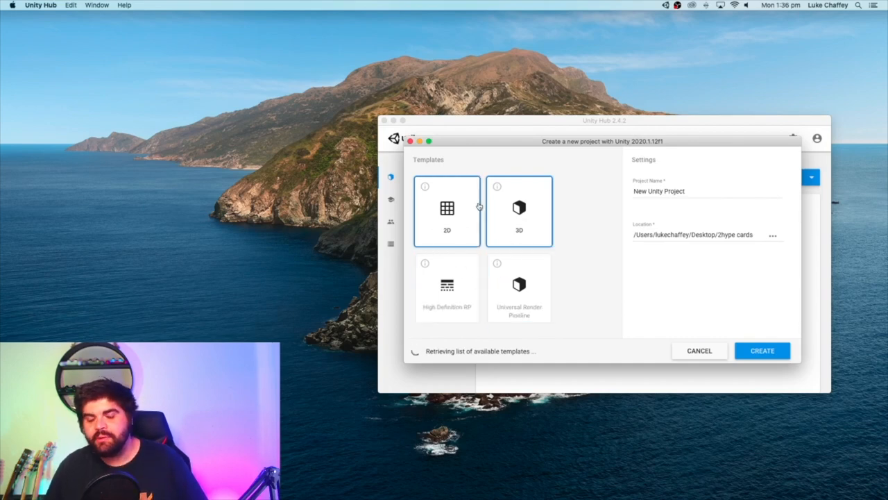
pyautogui.click(519, 211)
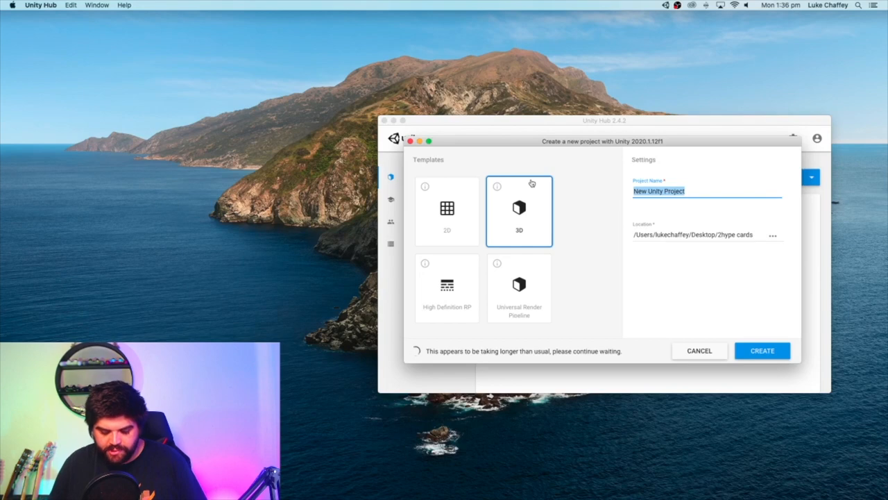
pyautogui.write('YT Example')
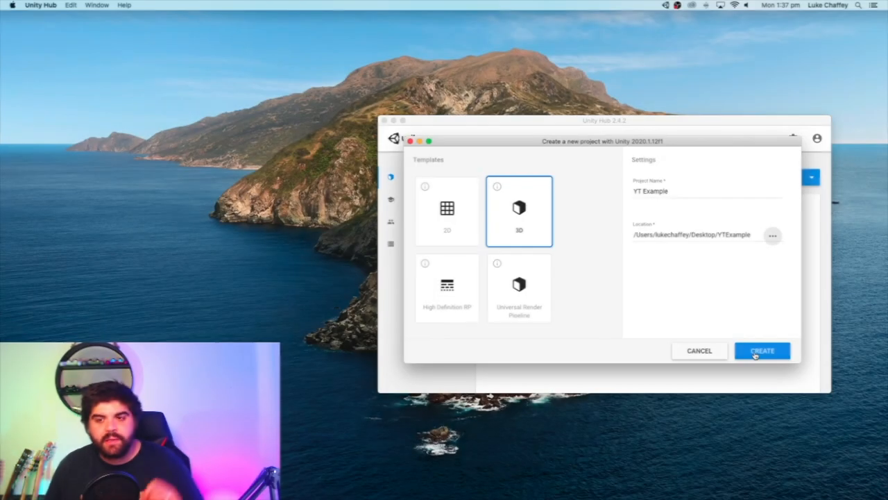
pyautogui.click(762, 351)
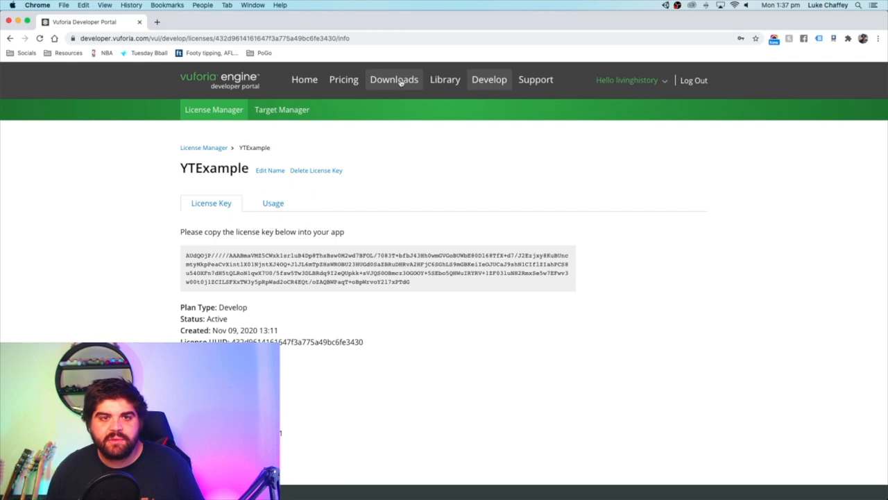
# Download the Vuforia Engine package for Unity from SDK Downloads, agreeing to the license.
pyautogui.click(393, 79)
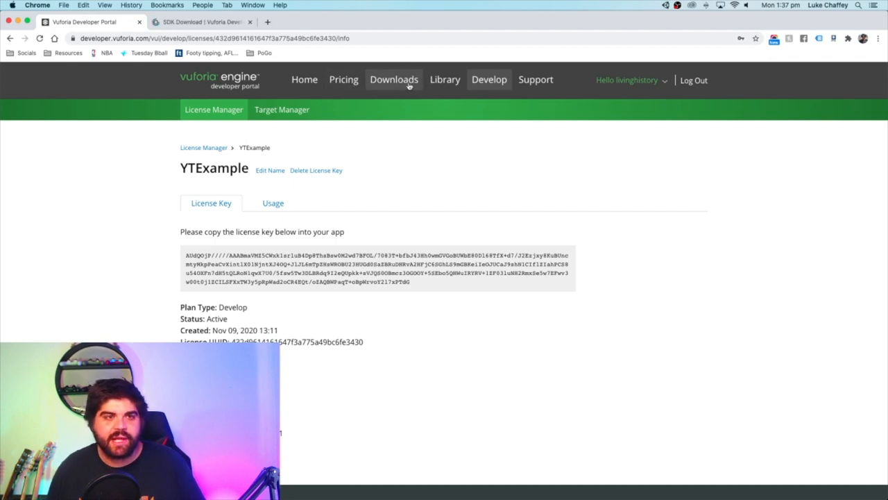
pyautogui.click(201, 21)
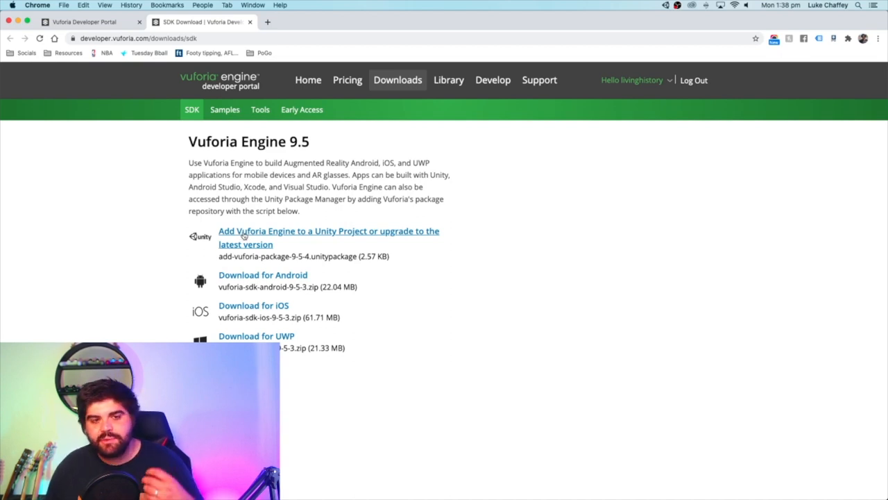
pyautogui.click(328, 231)
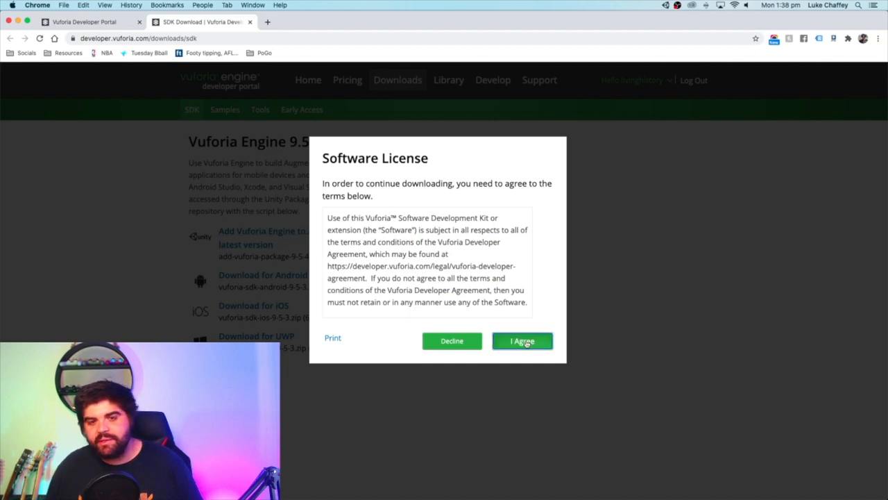
pyautogui.click(522, 341)
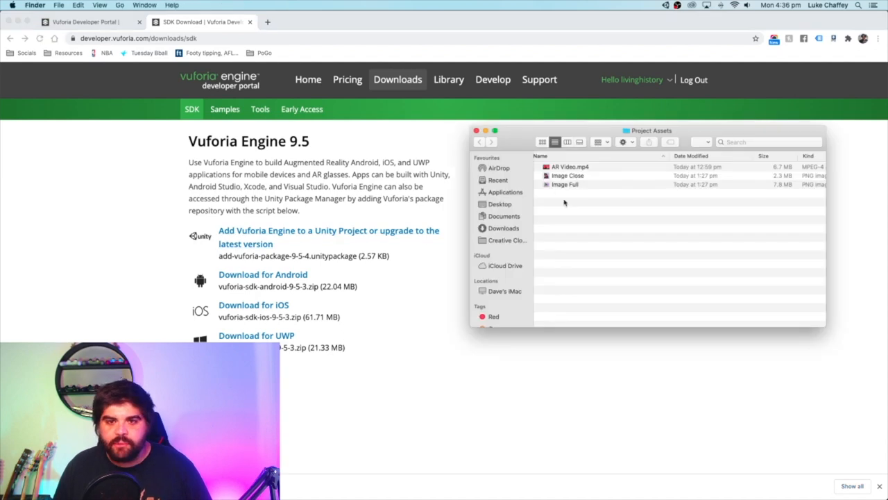
pyautogui.moveTo(507, 319)
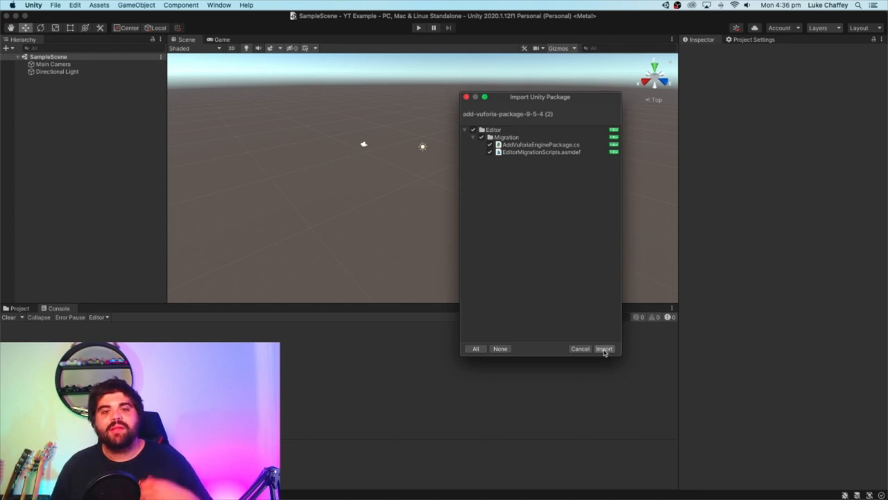
# Import the add-vuforia-package files and accept the Vuforia Engine update.
pyautogui.click(603, 349)
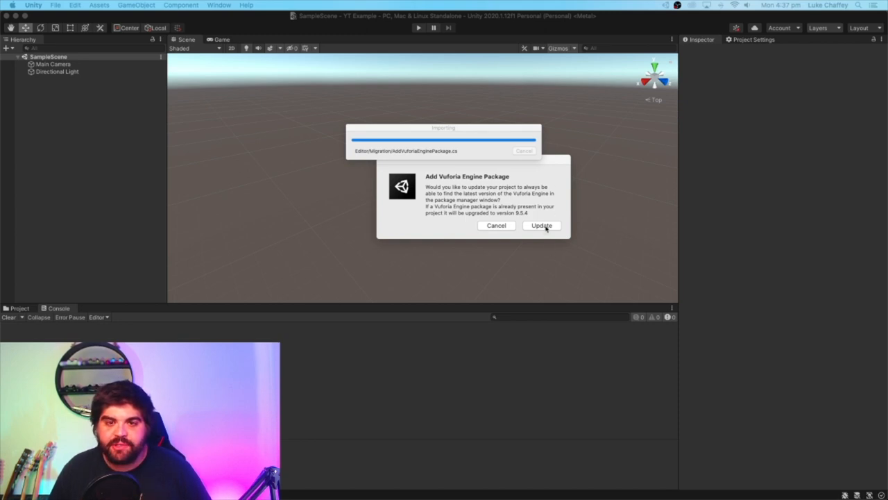
pyautogui.click(542, 225)
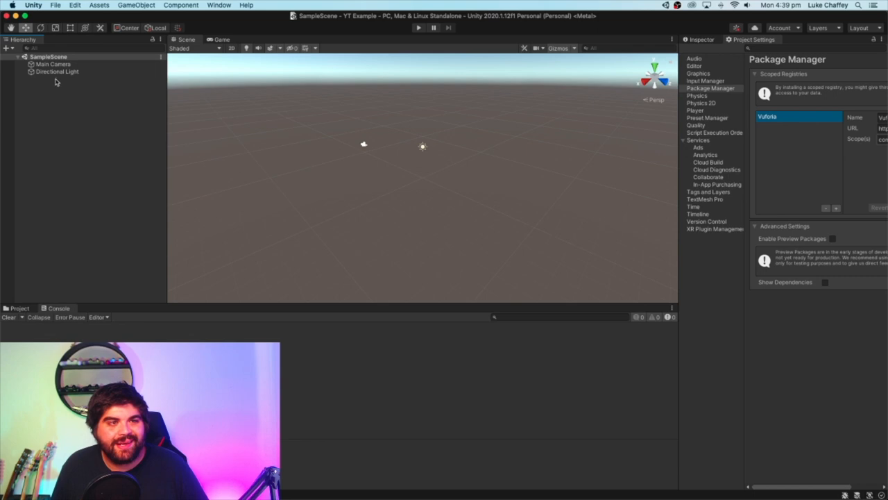
# Add a Vuforia AR Camera to the scene and delete the Main Camera.
pyautogui.rightClick(49, 56)
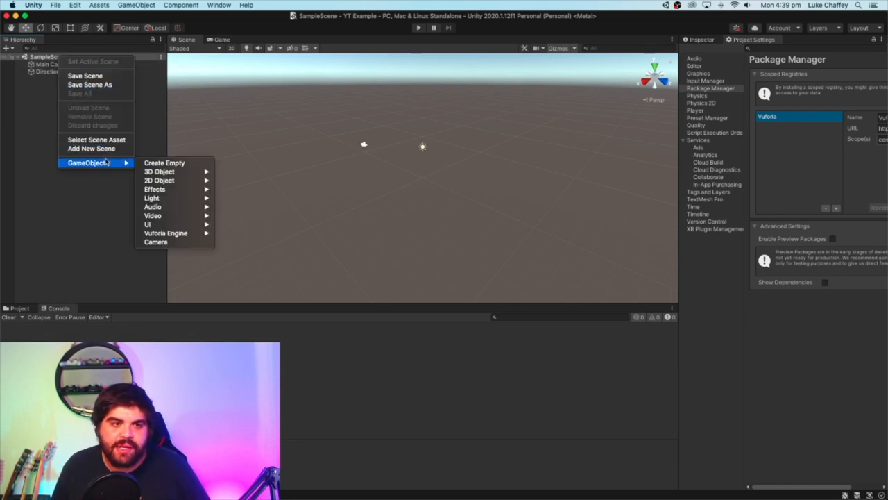
pyautogui.moveTo(166, 233)
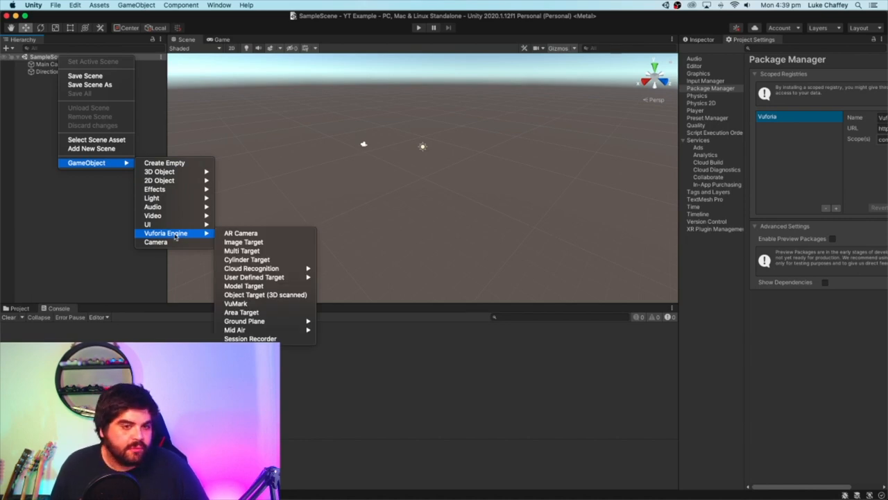
pyautogui.click(48, 110)
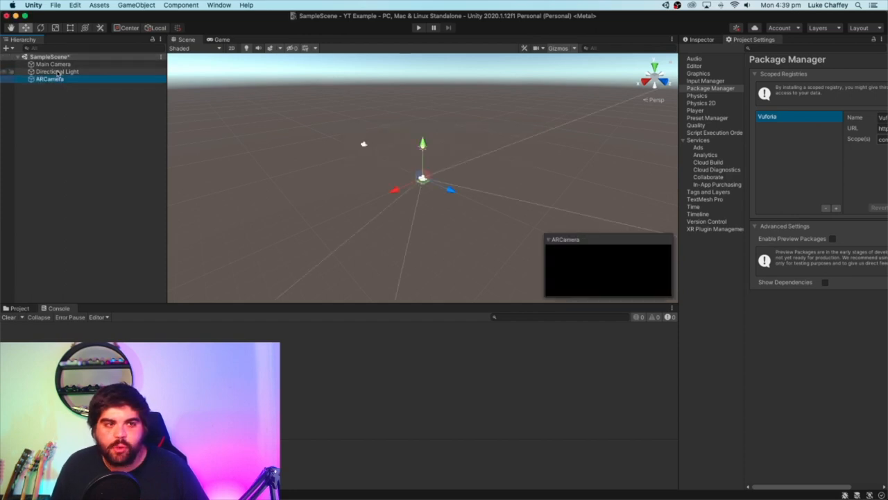
pyautogui.click(57, 70)
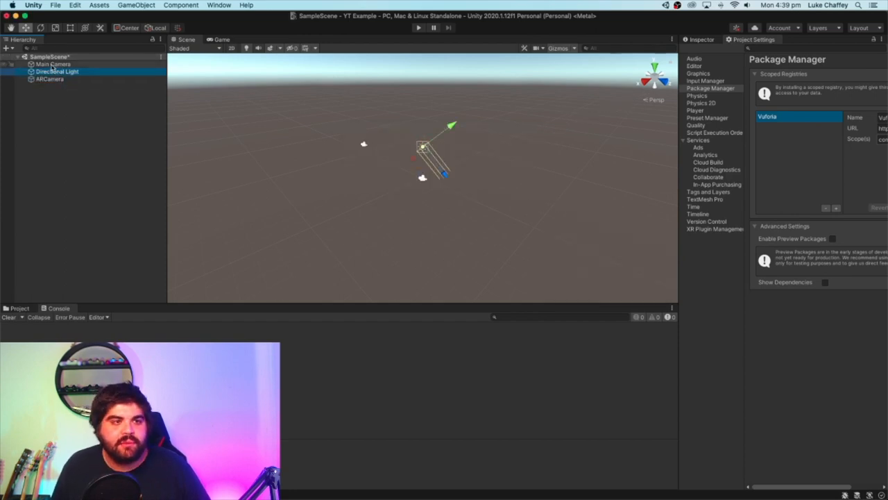
pyautogui.rightClick(53, 64)
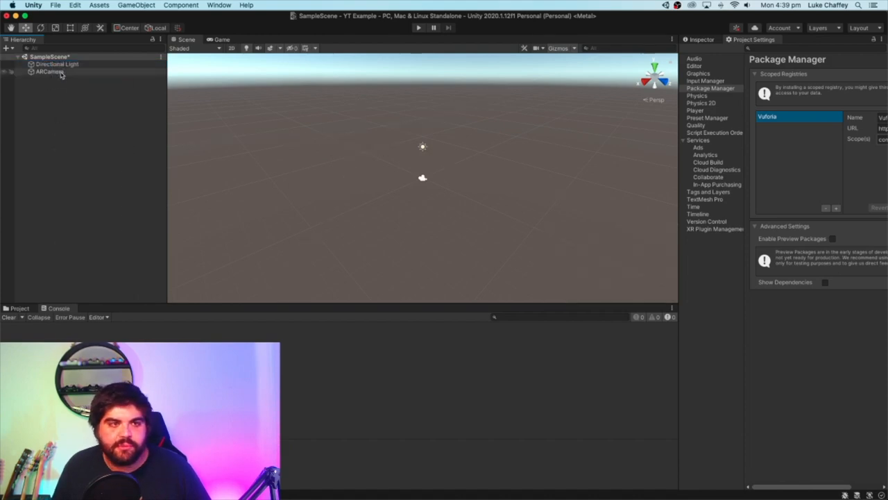
# Add a Vuforia Image Target nested under the ARCamera.
pyautogui.click(48, 72)
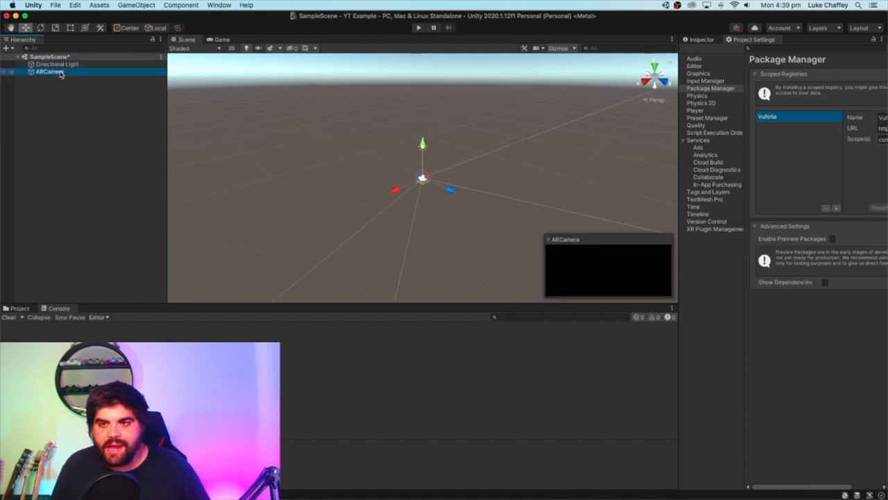
pyautogui.rightClick(49, 71)
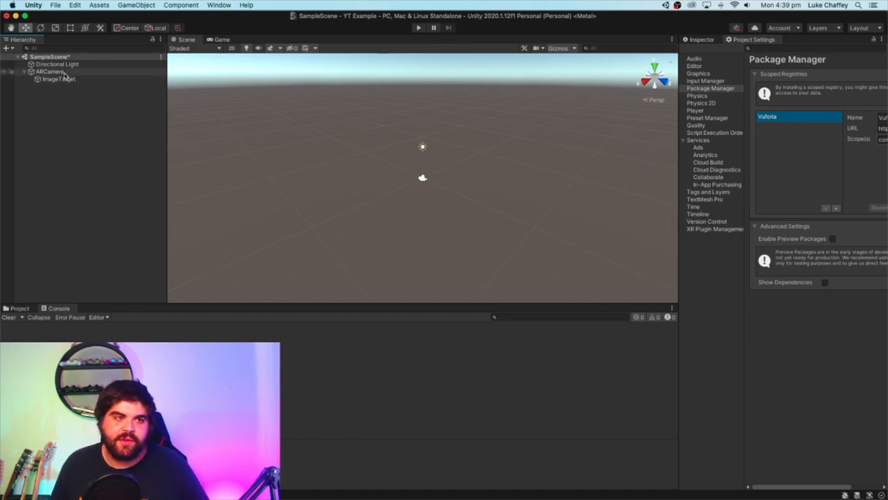
pyautogui.click(50, 71)
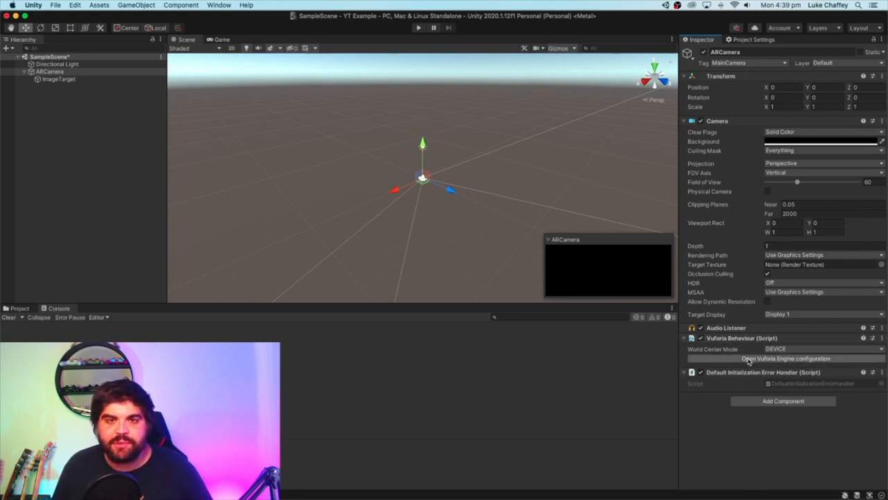
# Paste the app license key into Vuforia Engine configuration, then view ImageTarget's settings.
pyautogui.click(785, 359)
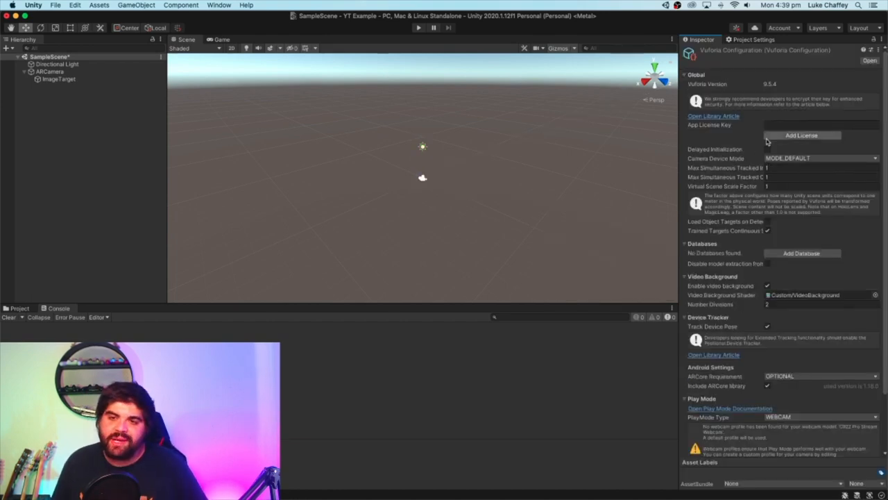
pyautogui.click(822, 124)
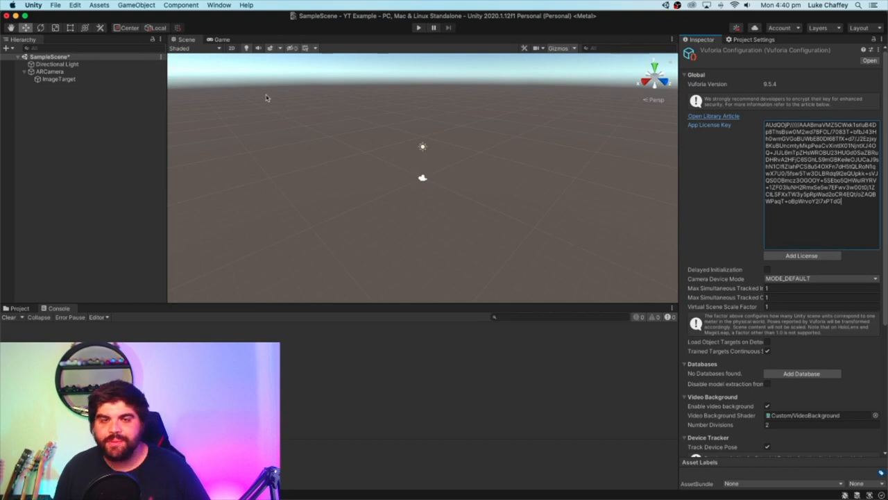
pyautogui.click(51, 72)
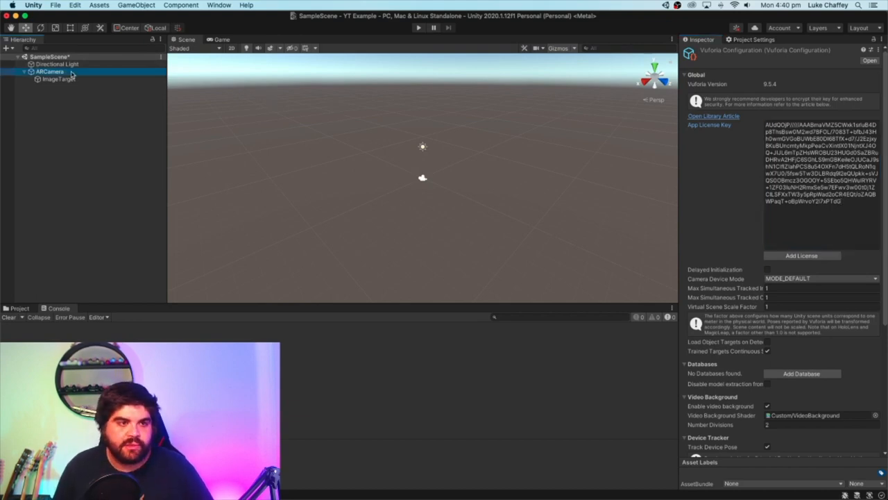
pyautogui.click(50, 72)
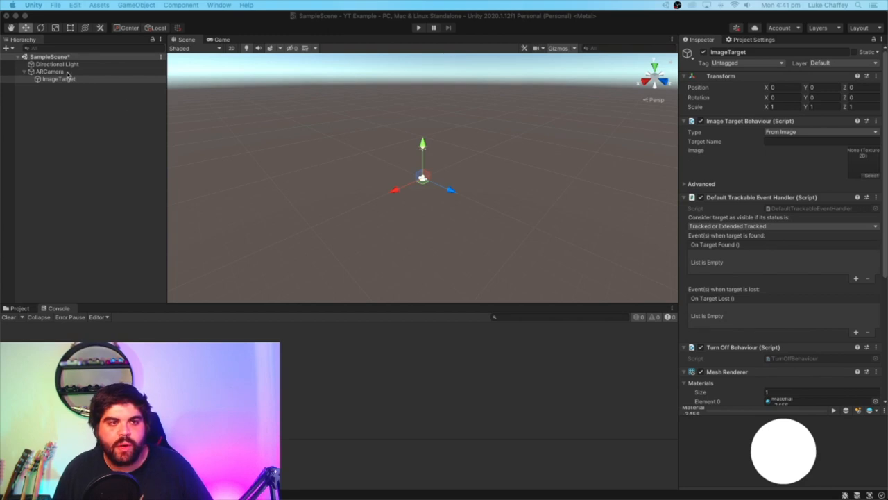
# Select ImageTarget and show the Project window's Assets folders.
pyautogui.click(59, 78)
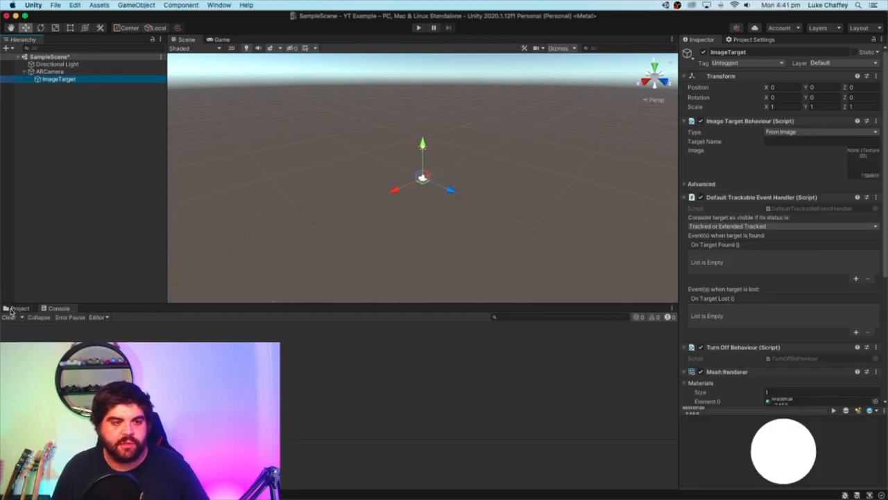
pyautogui.click(18, 308)
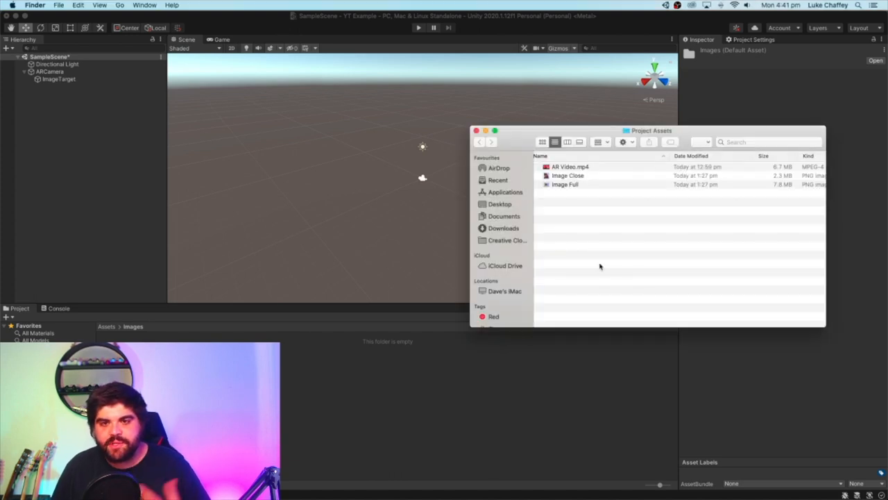
# Drag Image Close and Image Full from Finder into Assets/Images.
pyautogui.click(568, 175)
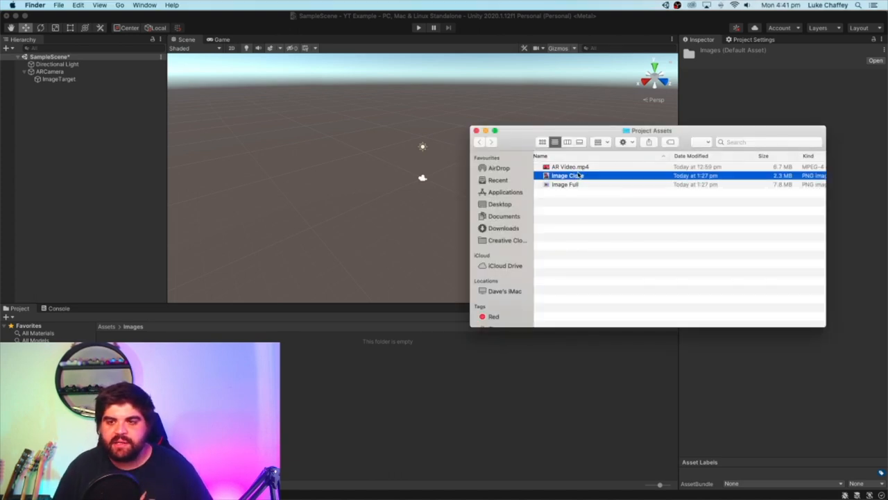
pyautogui.click(565, 184)
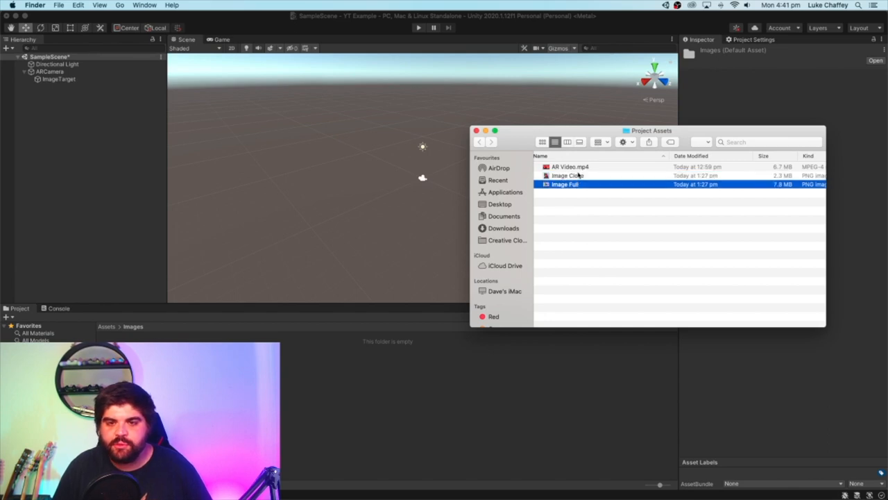
pyautogui.click(568, 175)
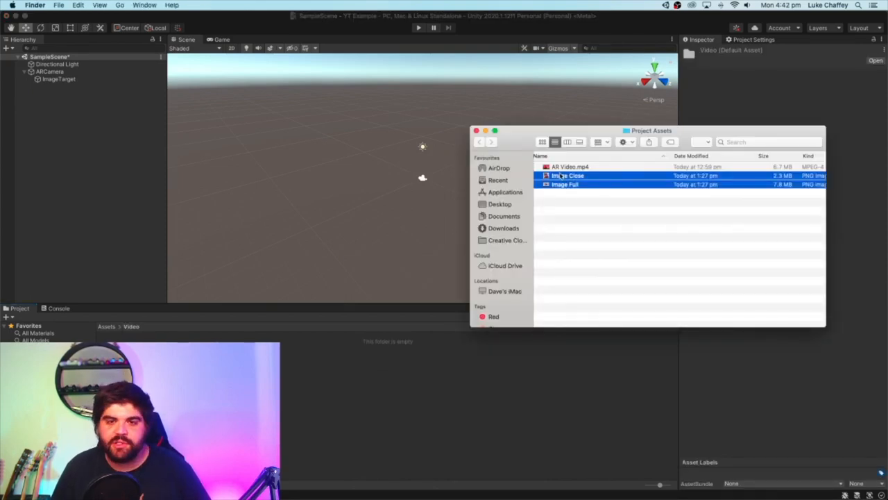
pyautogui.moveTo(570, 167); pyautogui.dragTo(284, 386)
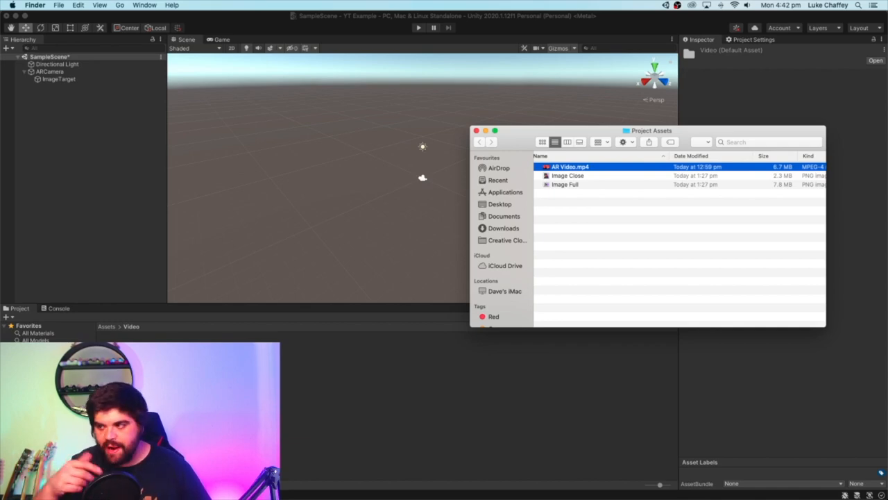
pyautogui.moveTo(352, 457)
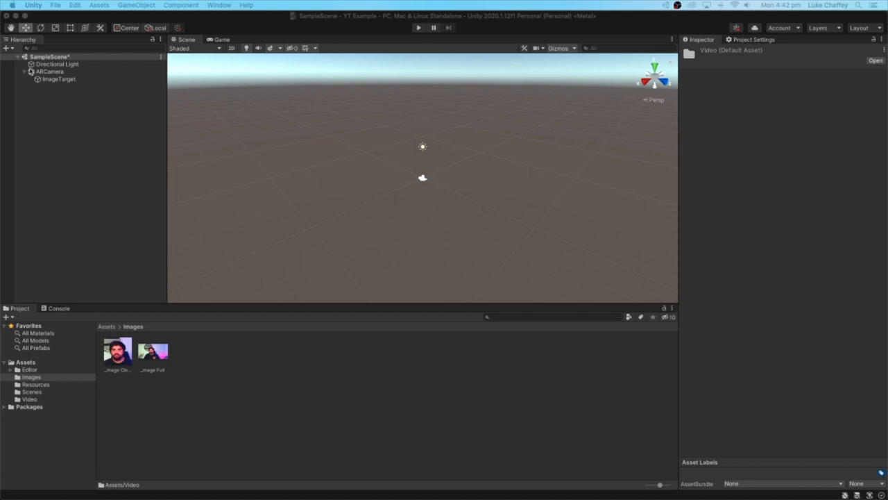
# Set Image Full as the ImageTarget's target image and view the scene from Top.
pyautogui.click(58, 78)
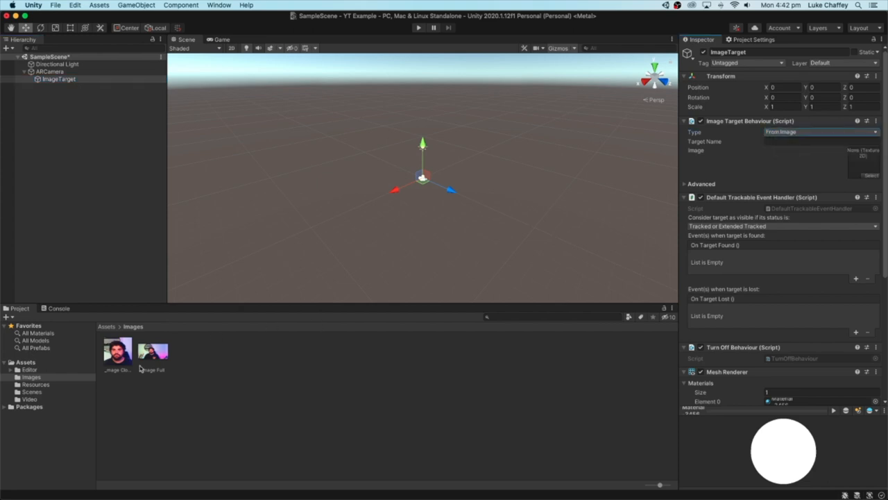
pyautogui.click(153, 352)
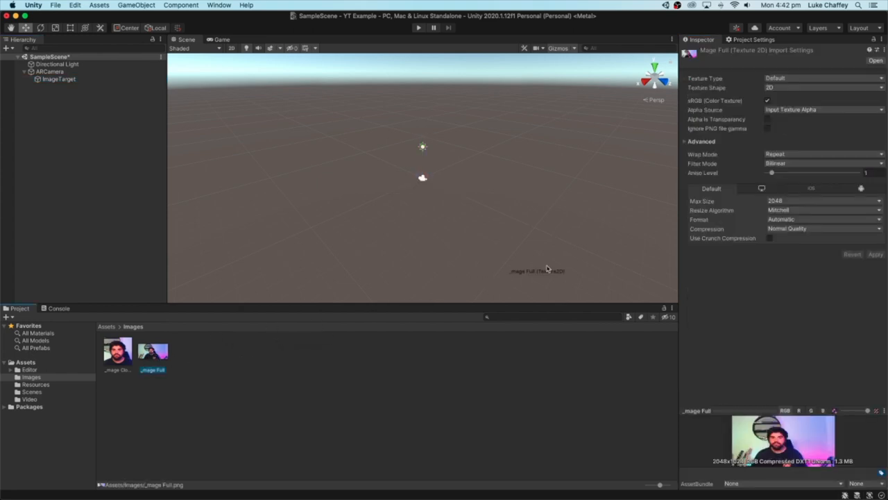
pyautogui.click(59, 79)
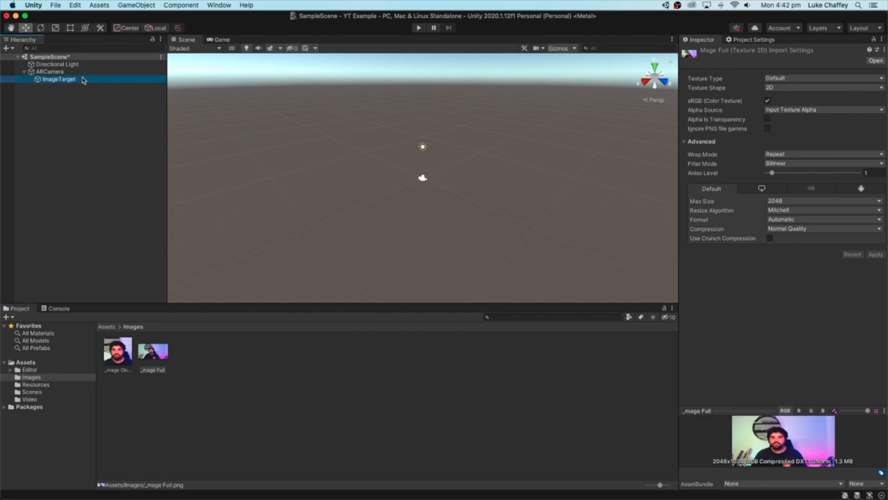
pyautogui.click(59, 78)
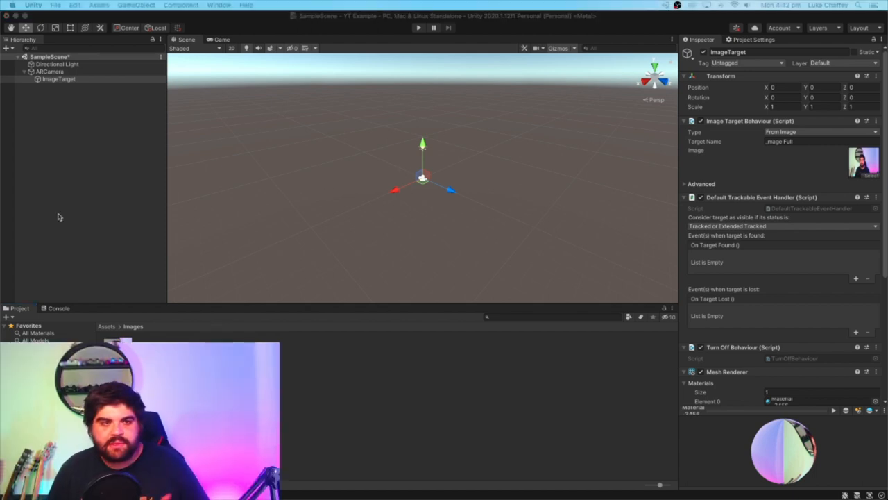
pyautogui.click(59, 79)
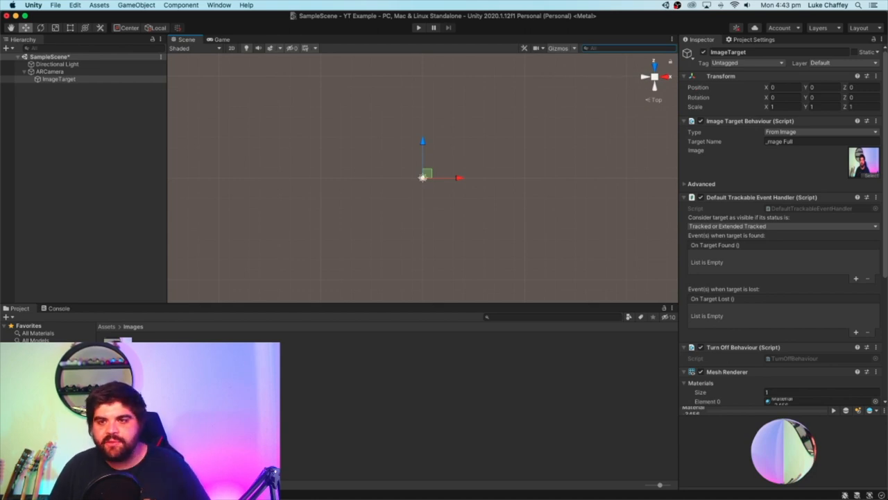
# Add a Quad child under ImageTarget and switch its target image to Image Close.
pyautogui.rightClick(59, 78)
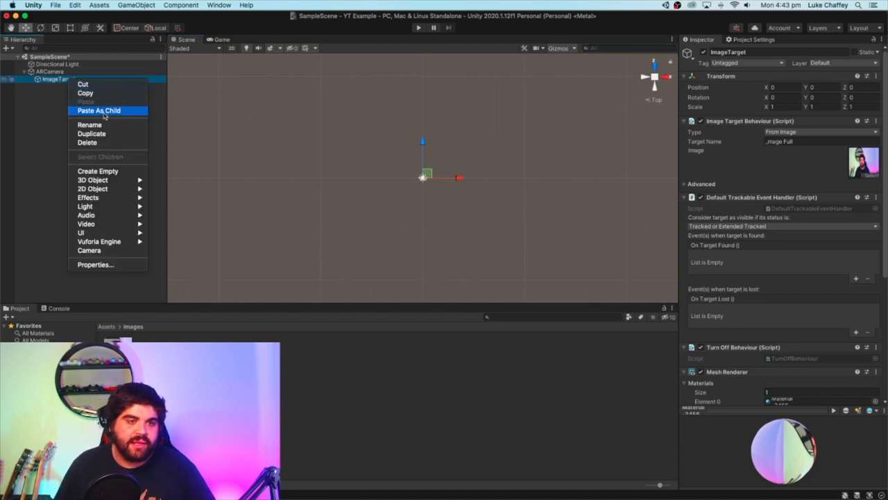
pyautogui.moveTo(92, 180)
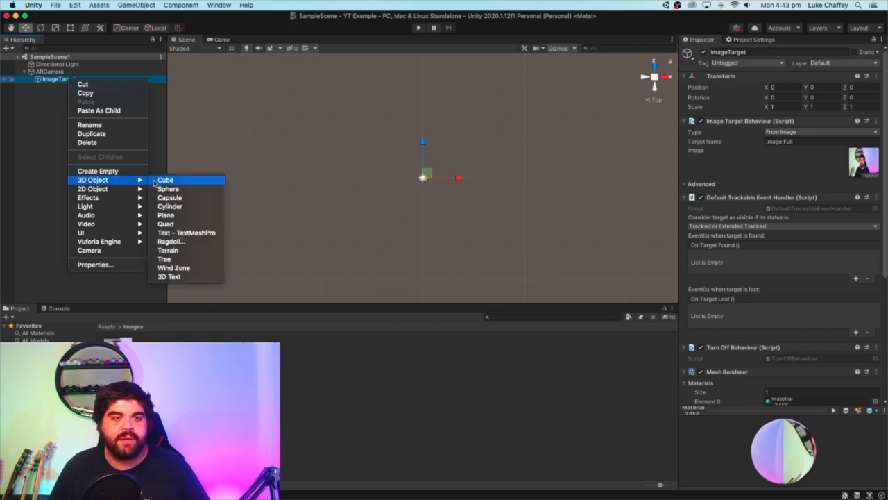
pyautogui.click(165, 180)
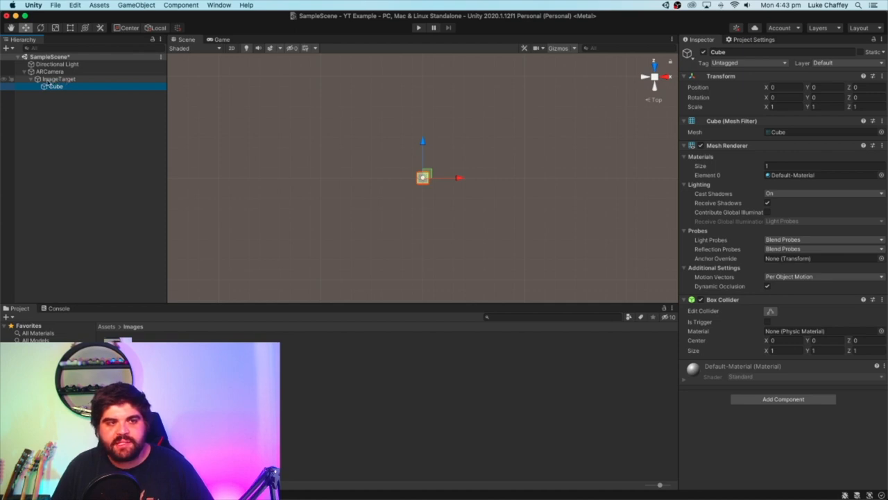
pyautogui.rightClick(55, 86)
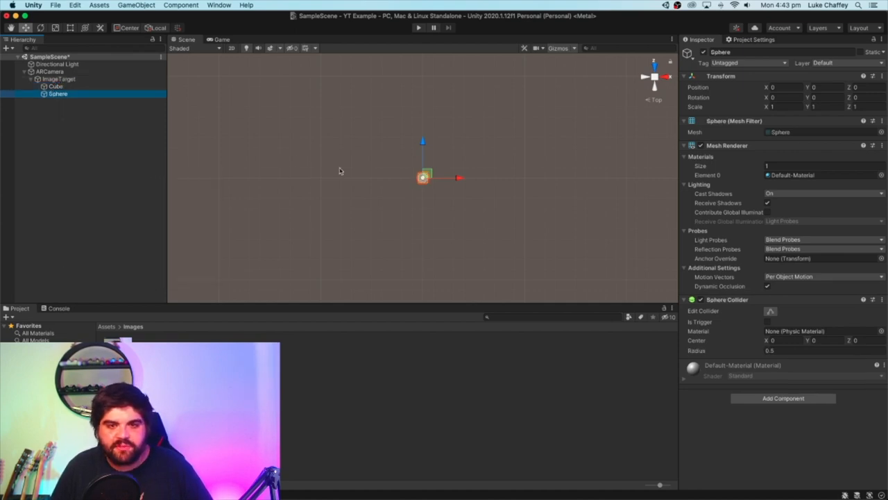
pyautogui.moveTo(458, 178); pyautogui.dragTo(486, 179)
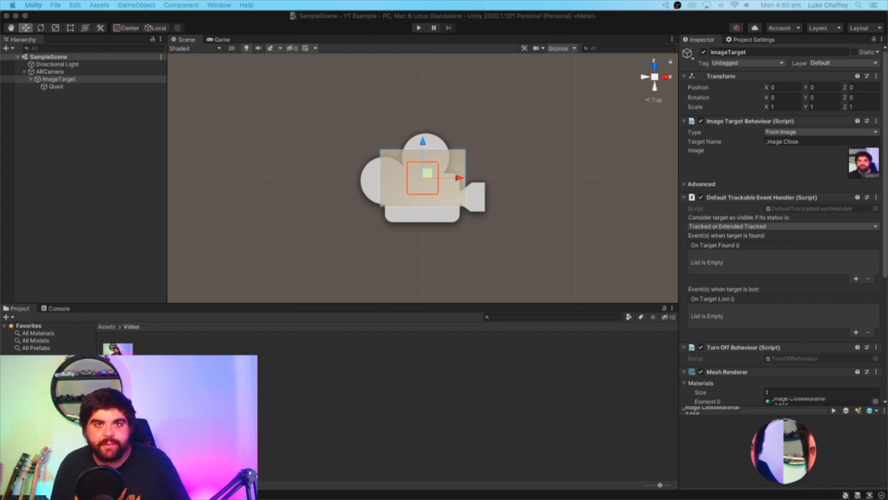
# Give the Quad a Video Player playing the AR Video clip with Material Override.
pyautogui.click(51, 72)
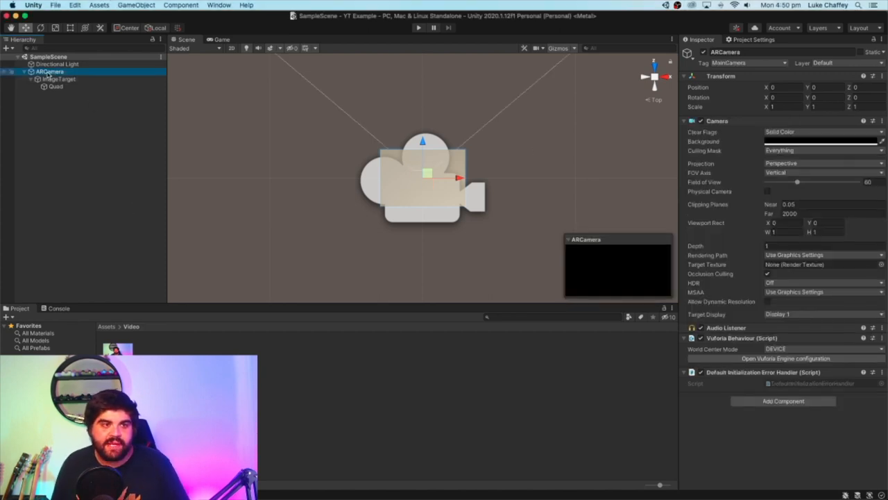
pyautogui.click(58, 78)
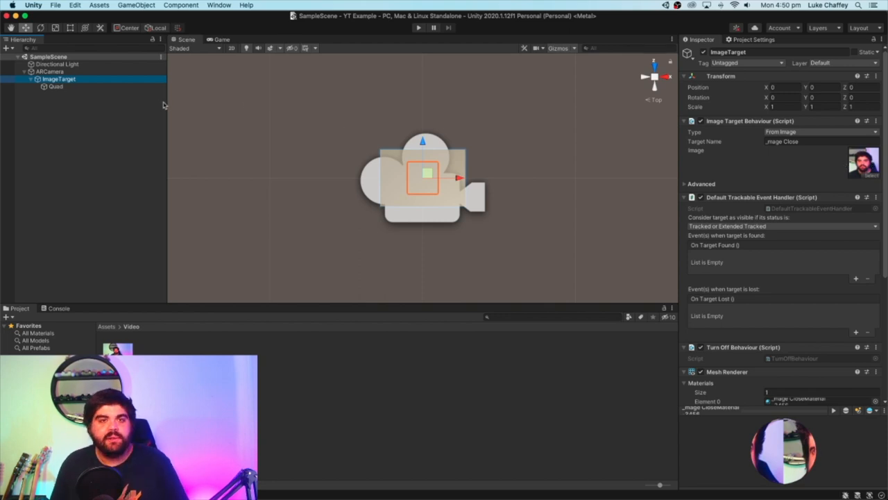
pyautogui.click(56, 86)
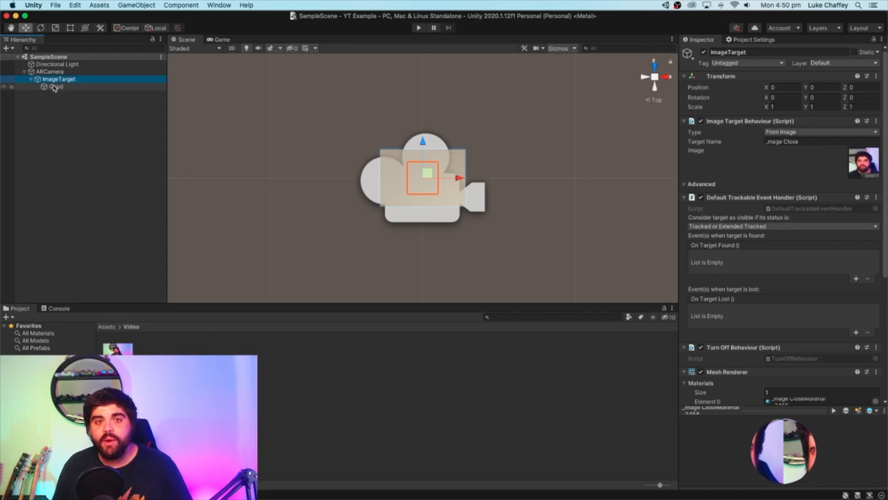
pyautogui.rightClick(55, 86)
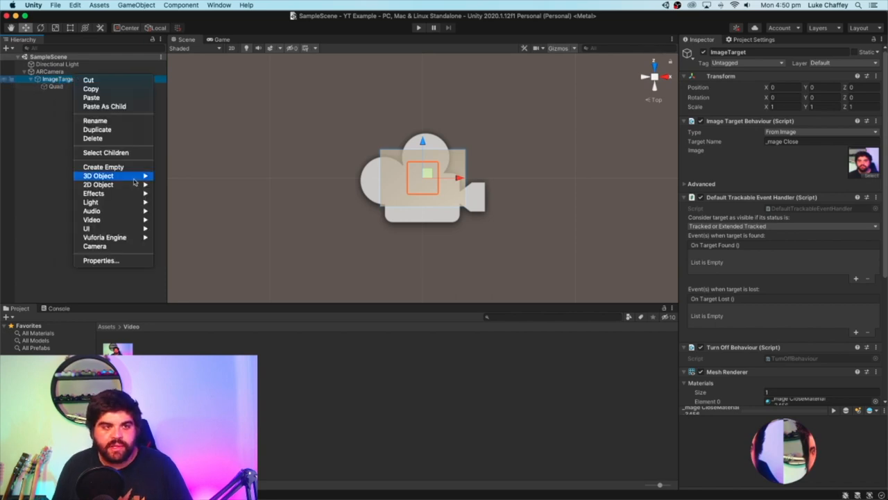
pyautogui.moveTo(99, 175)
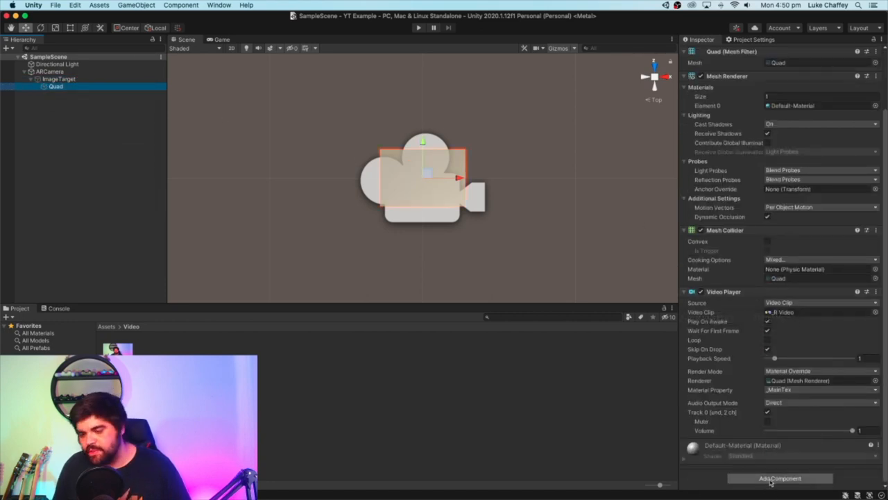
pyautogui.click(779, 479)
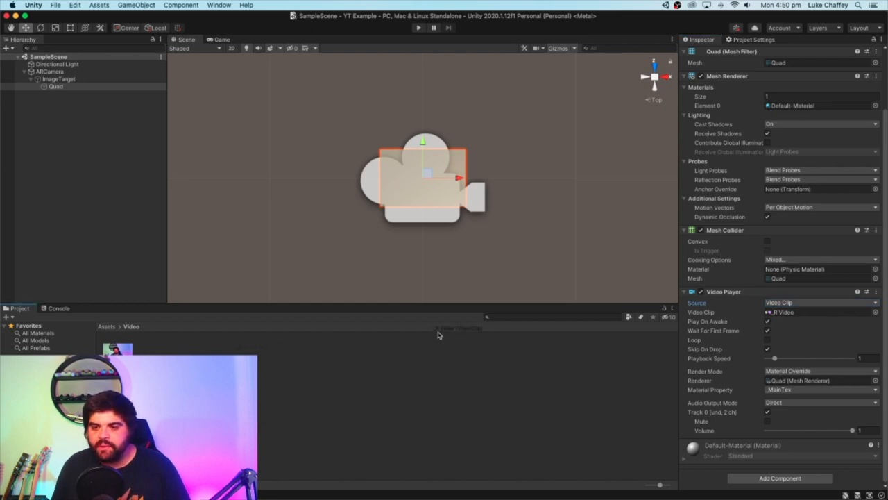
pyautogui.click(819, 311)
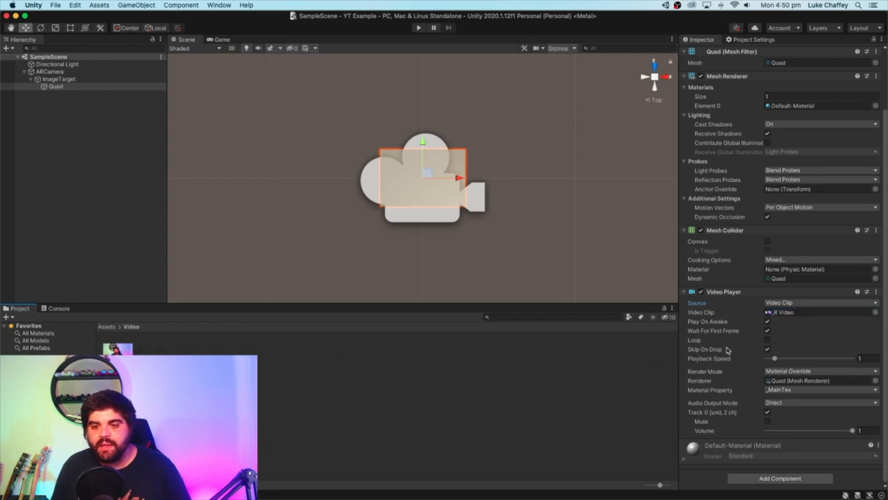
pyautogui.moveTo(727, 350)
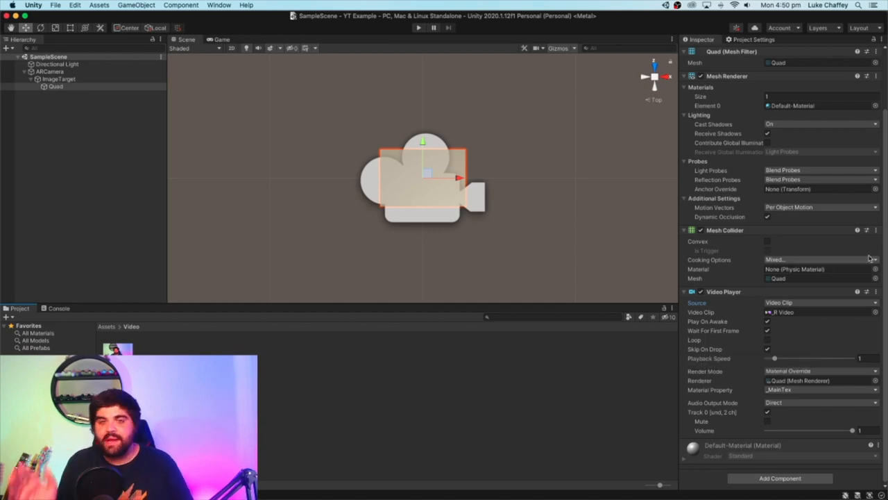
pyautogui.click(418, 28)
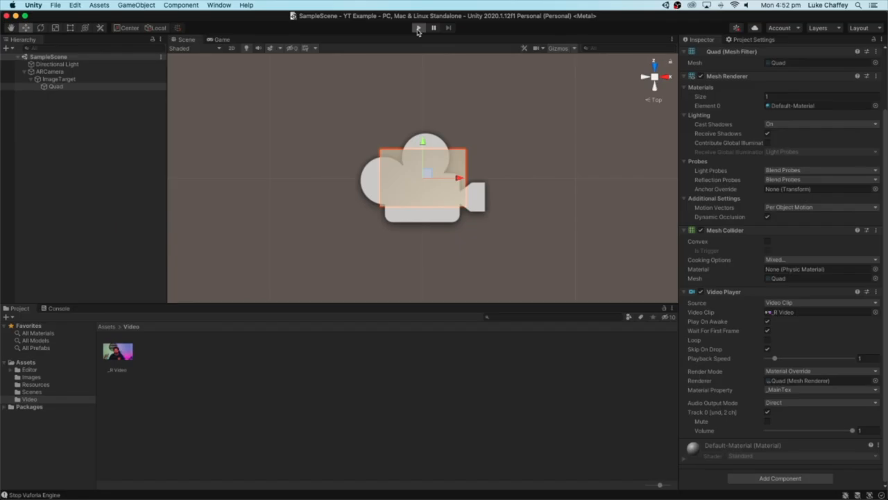
# Run Play mode, show Image Close to the webcam to see the video, then stop.
pyautogui.click(418, 27)
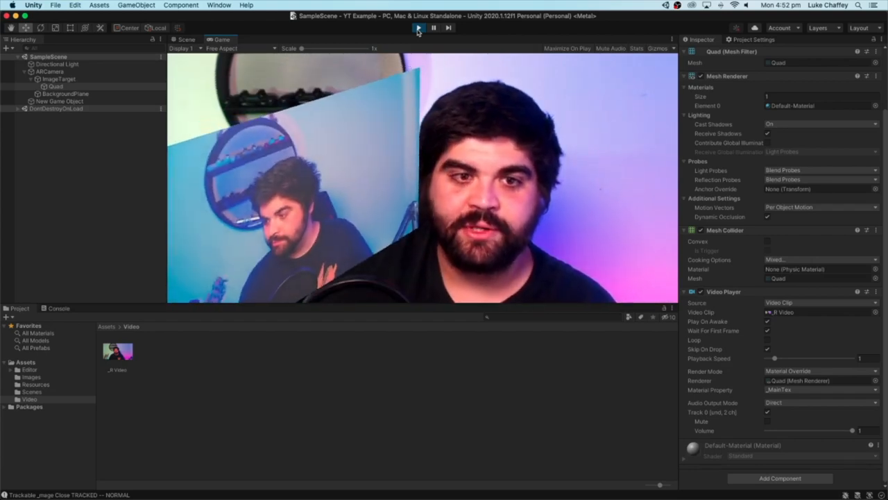
pyautogui.click(418, 27)
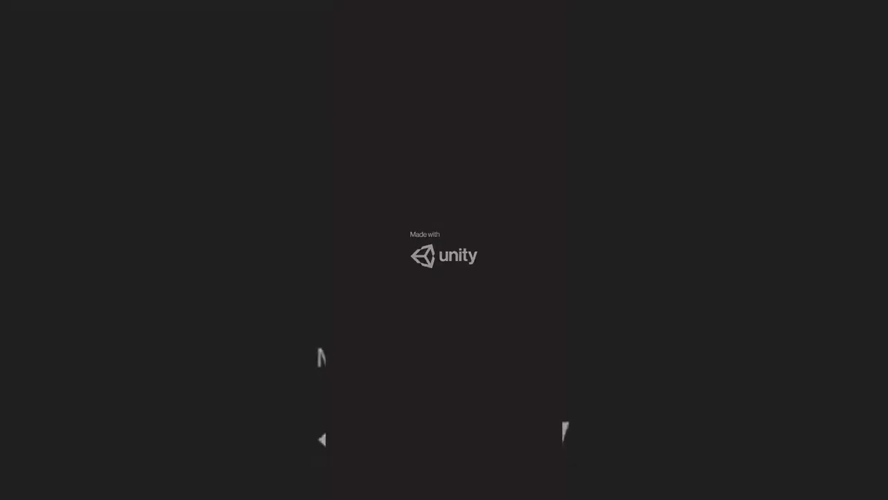